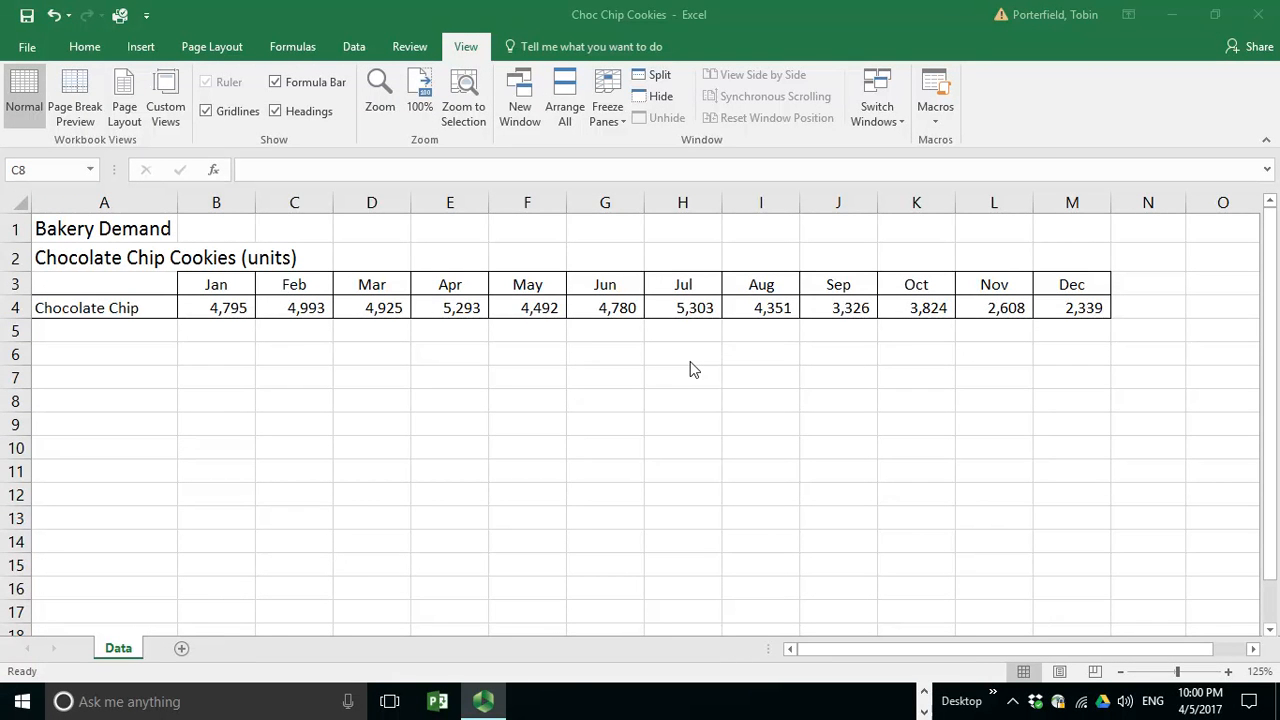
pyautogui.moveTo(678, 426)
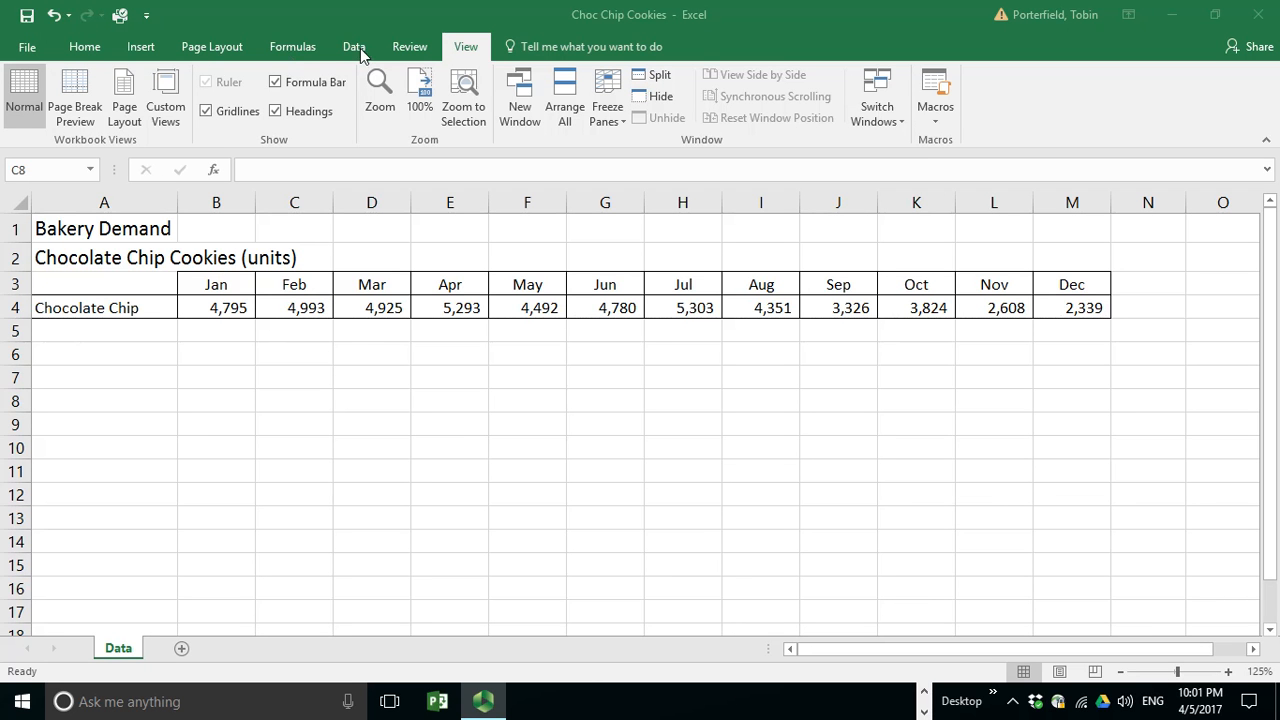
# Switch to the Data ribbon to reach the Data Analysis tools.
pyautogui.click(350, 46)
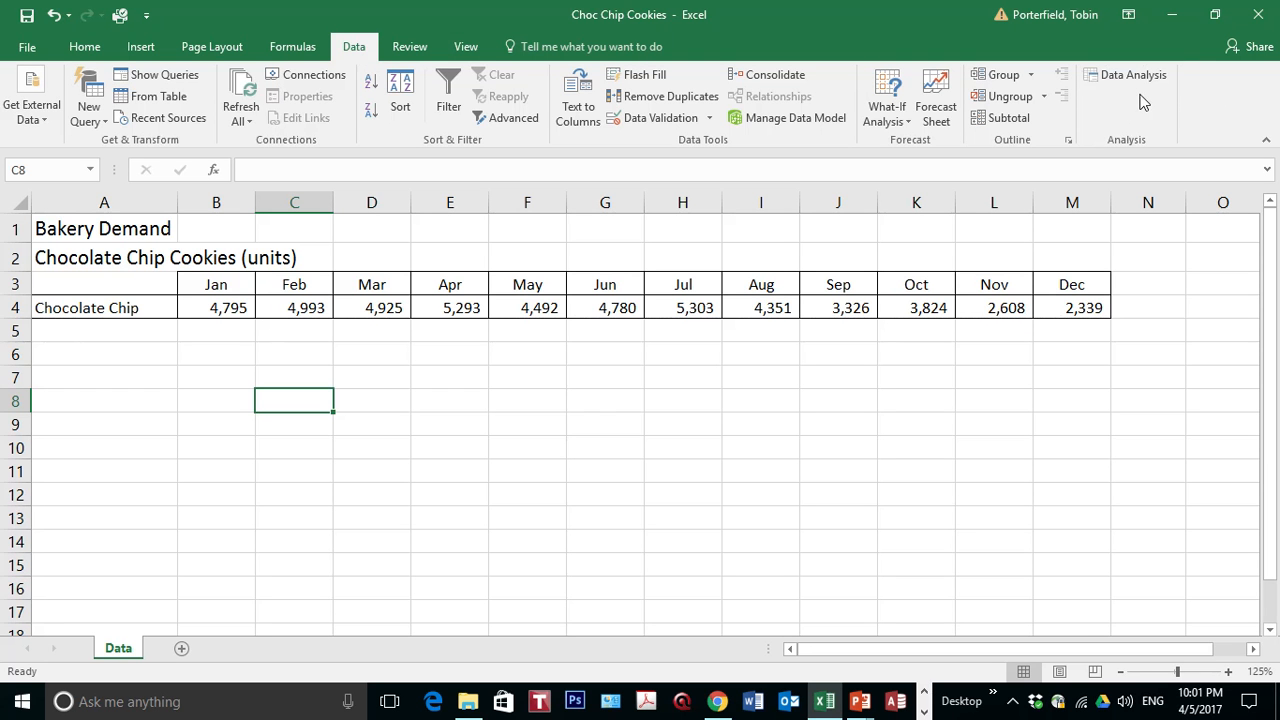
pyautogui.moveTo(1184, 96)
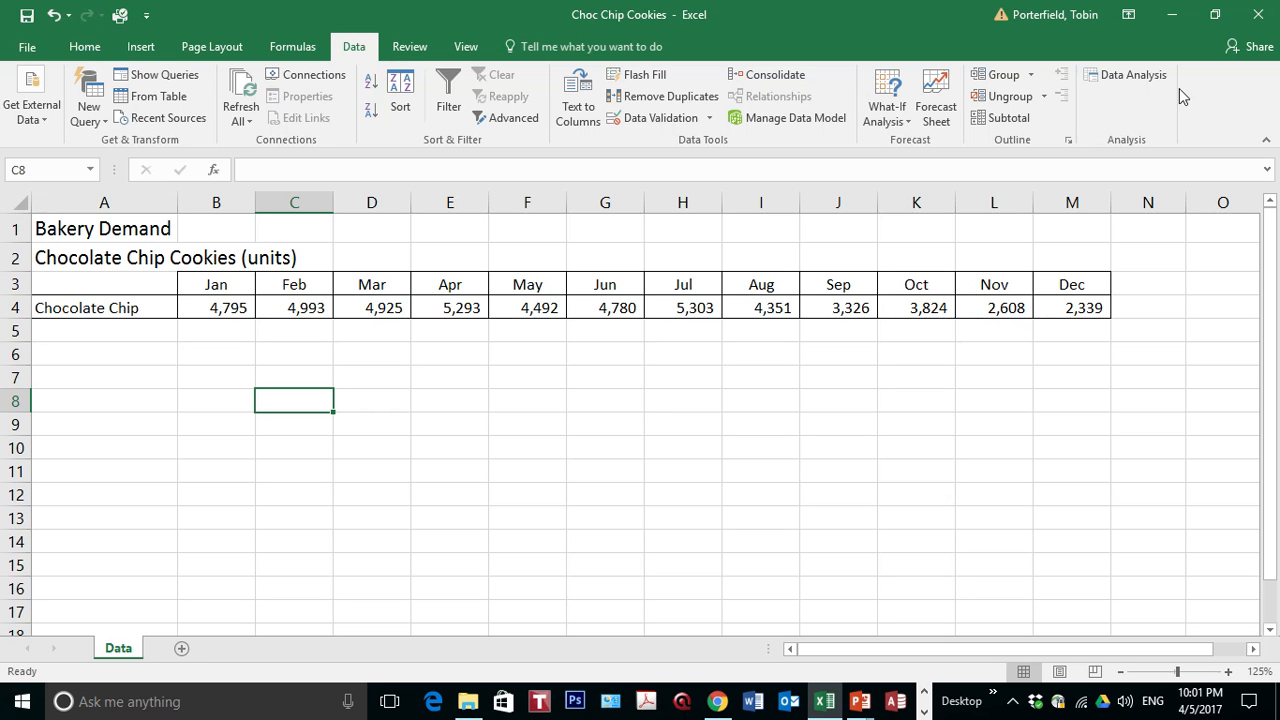
pyautogui.moveTo(1155, 116)
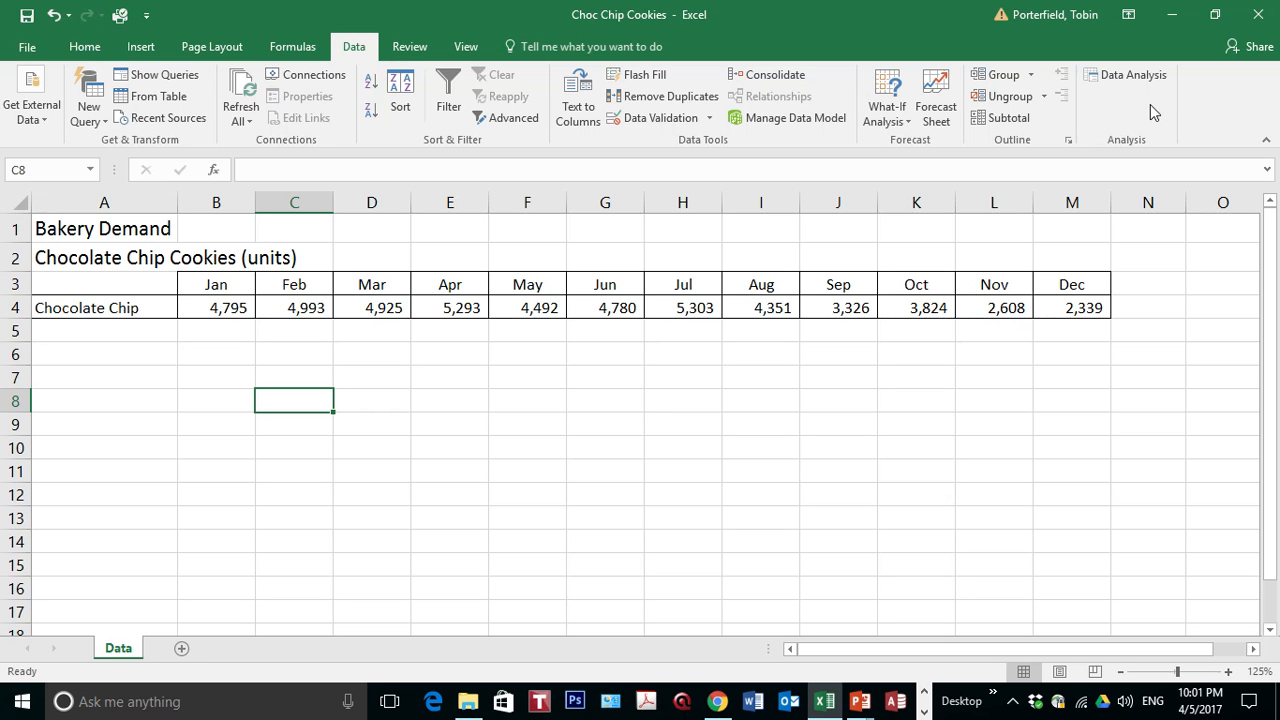
pyautogui.moveTo(1130, 75)
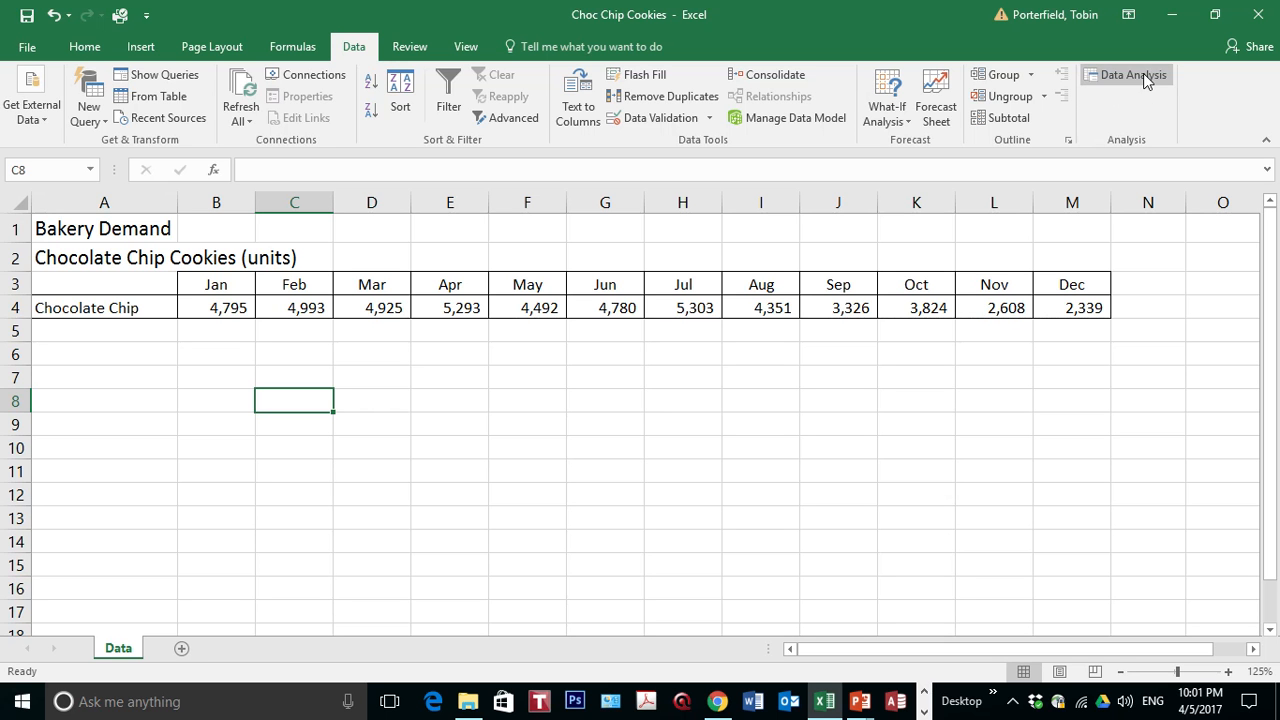
pyautogui.moveTo(1151, 85)
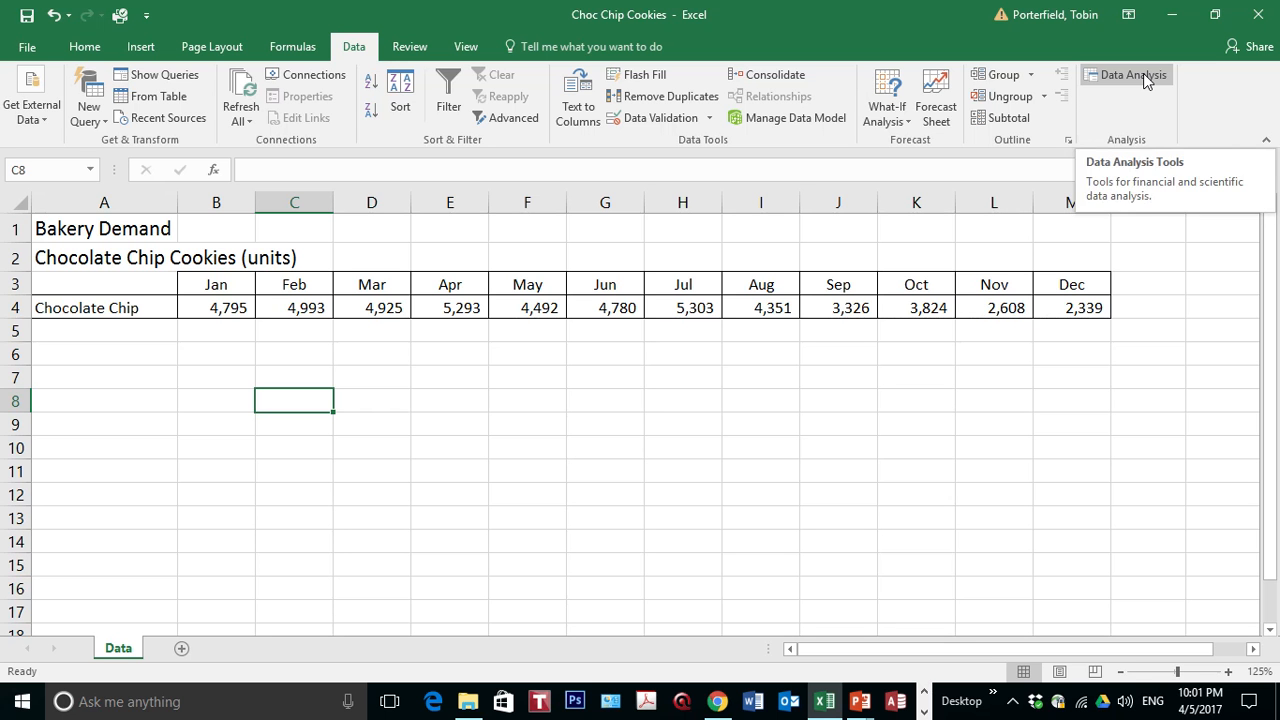
# Open the Data Analysis tool list and scroll to Descriptive Statistics.
pyautogui.click(1129, 75)
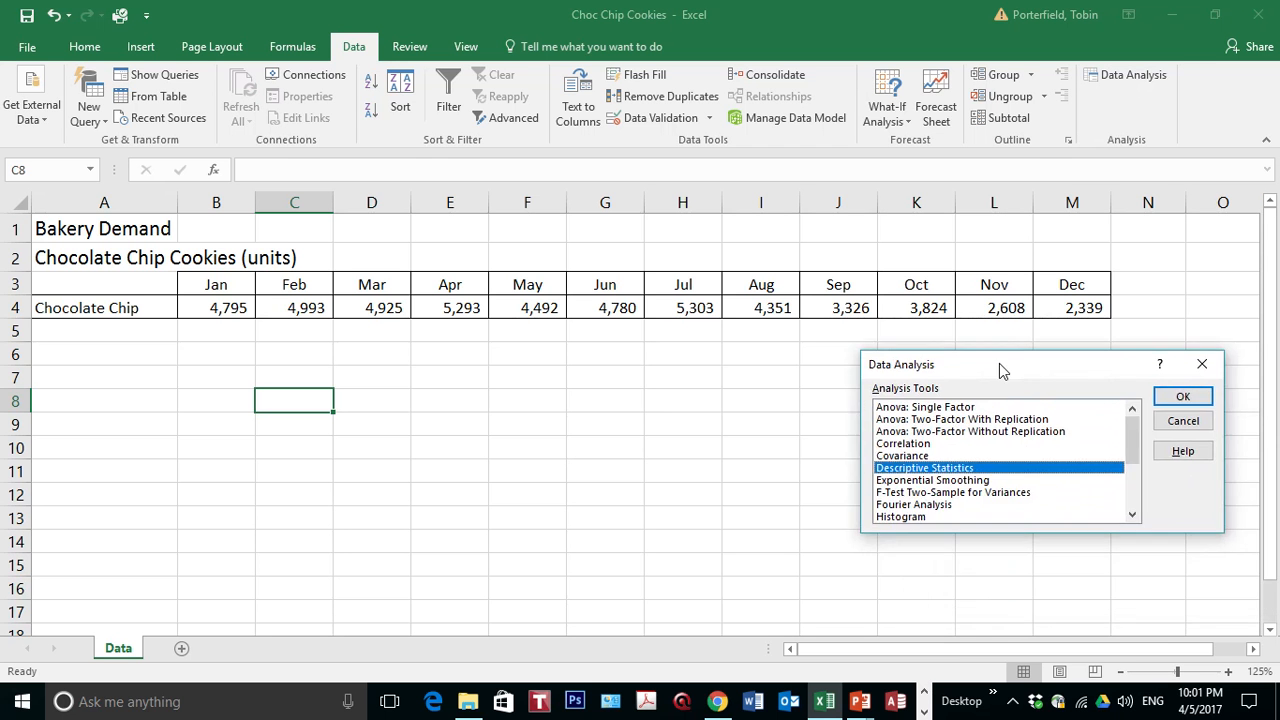
pyautogui.moveTo(1105, 452)
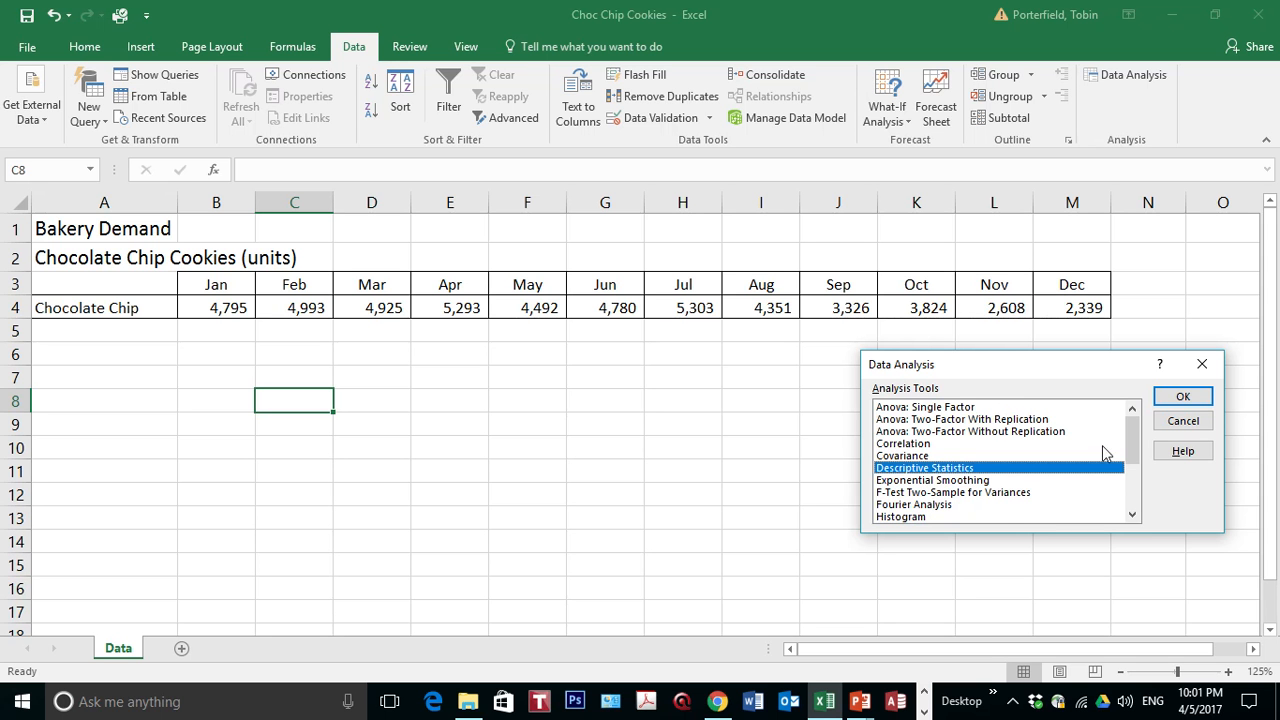
pyautogui.scroll(-3)
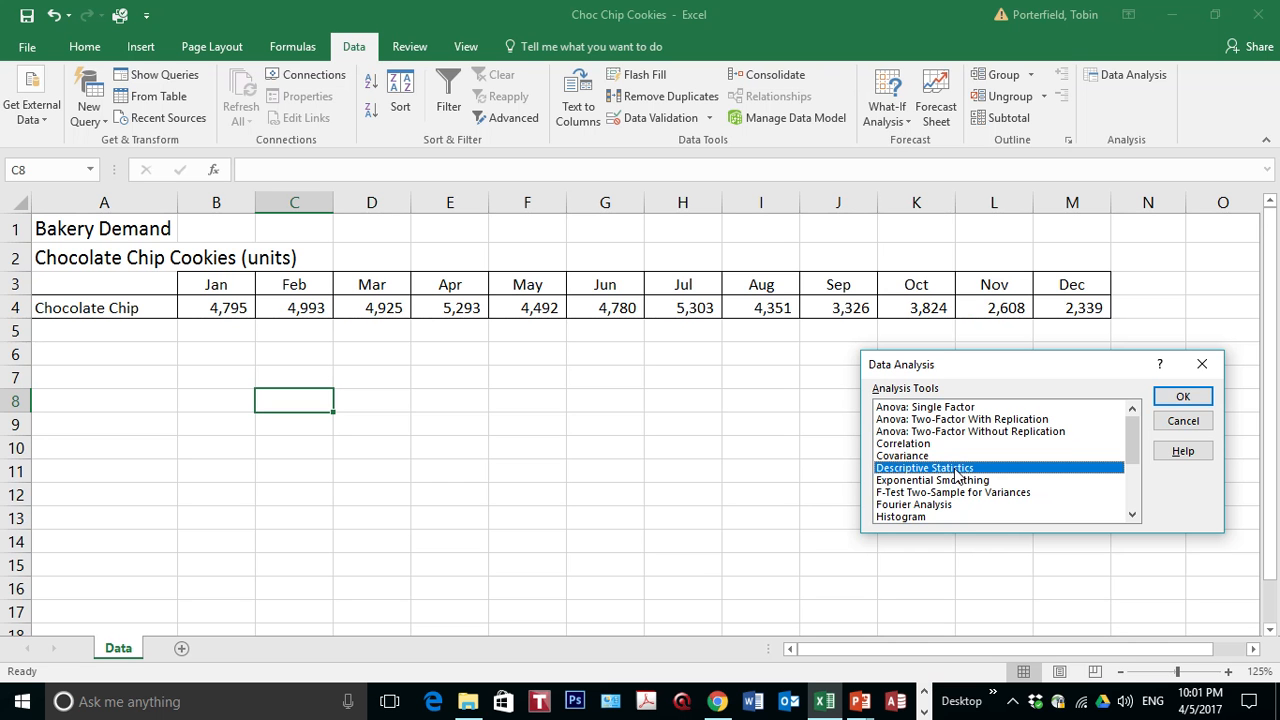
pyautogui.moveTo(950, 475)
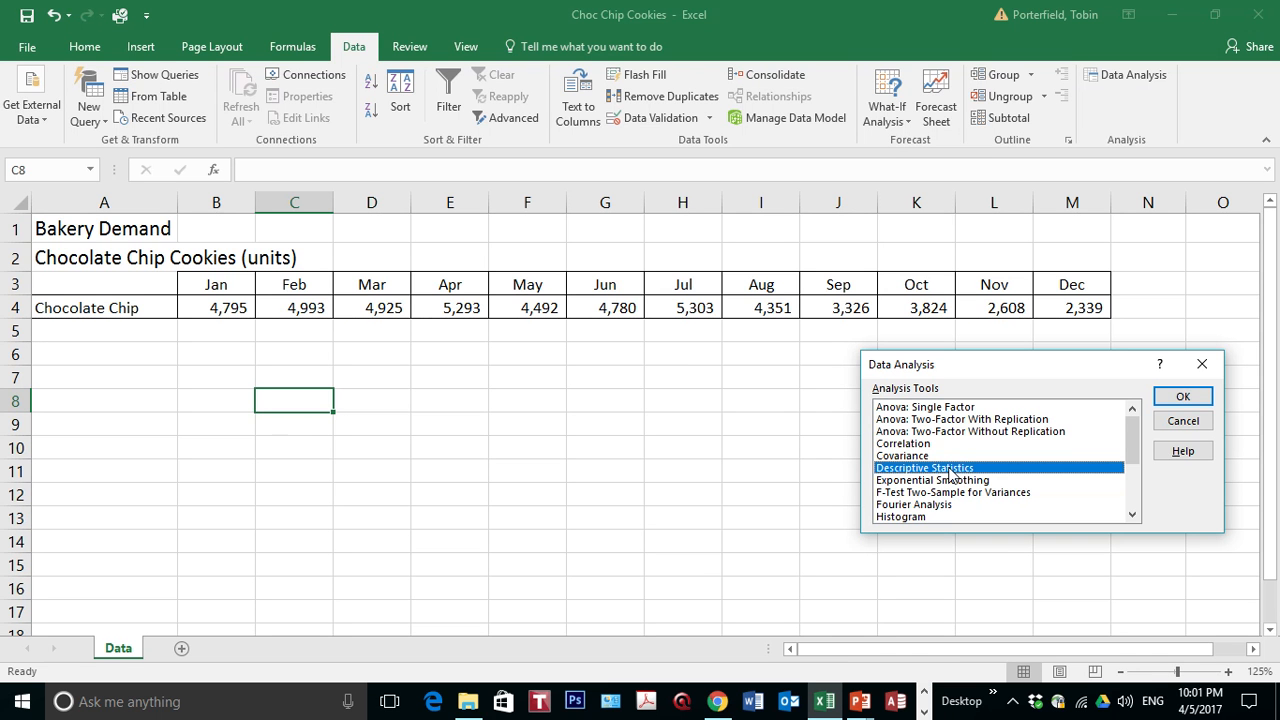
# Confirm Descriptive Statistics to open its settings dialog.
pyautogui.click(1181, 396)
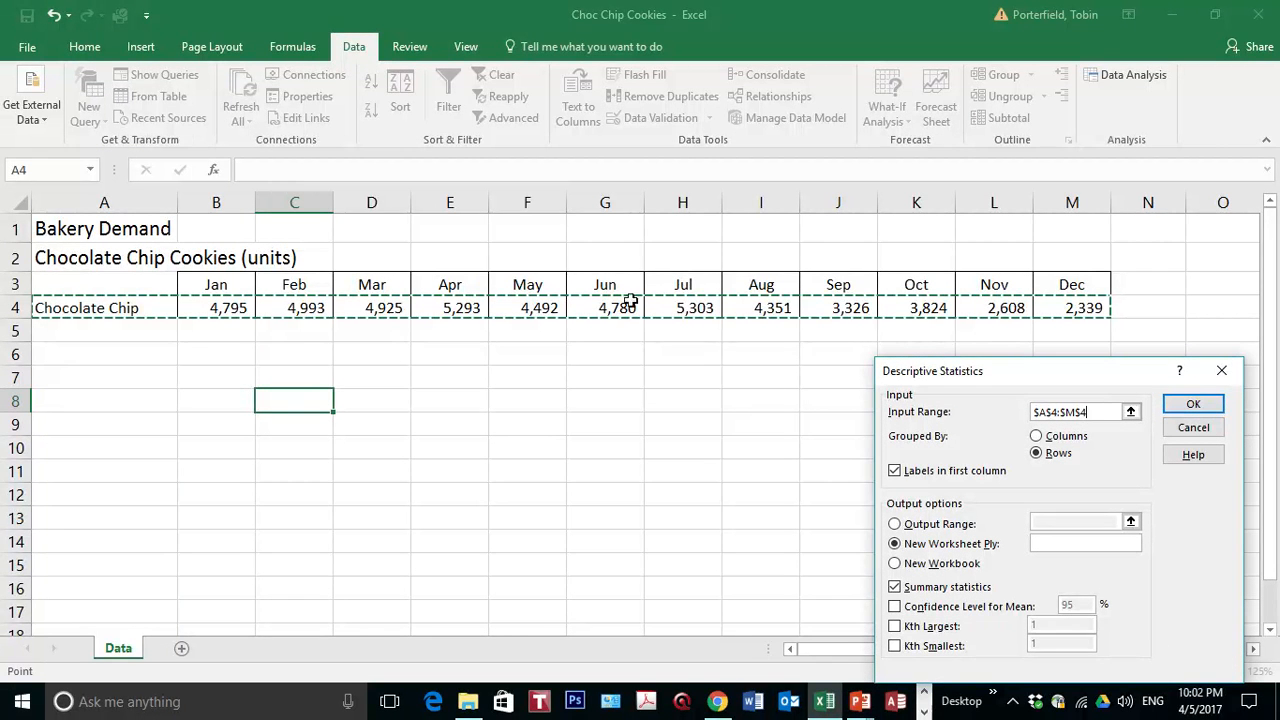
pyautogui.moveTo(147, 312)
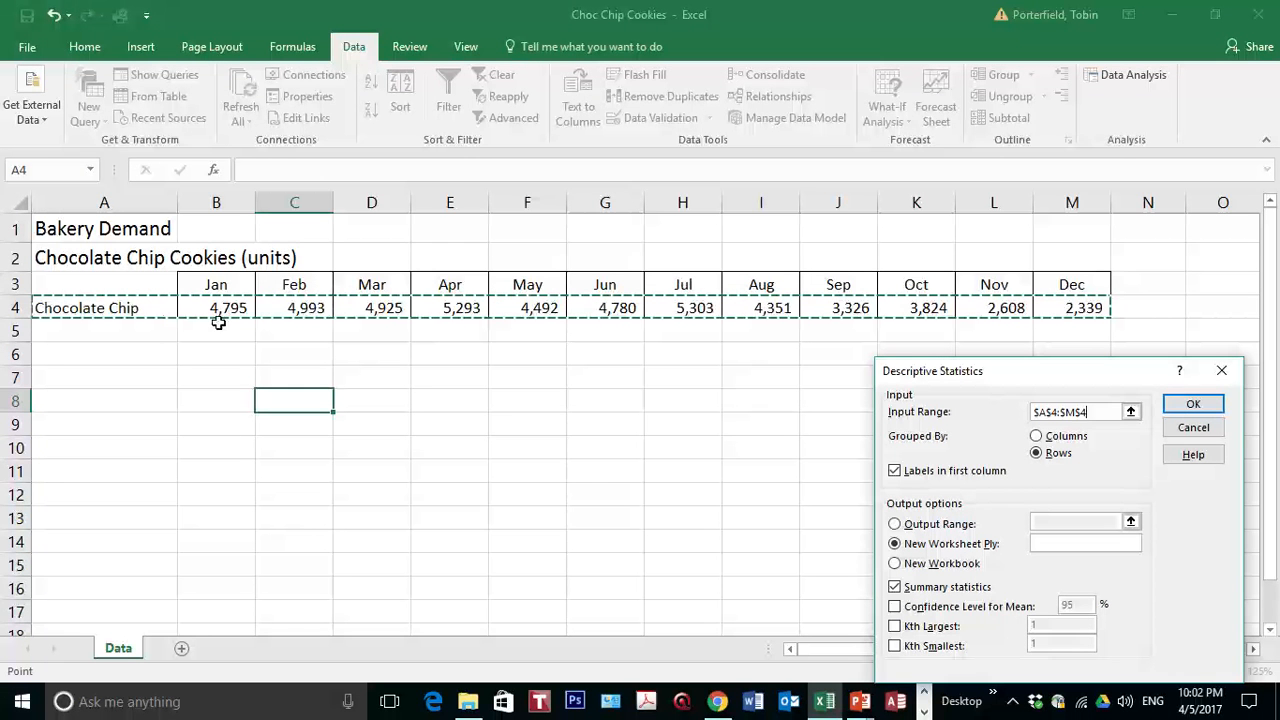
pyautogui.moveTo(1004, 445)
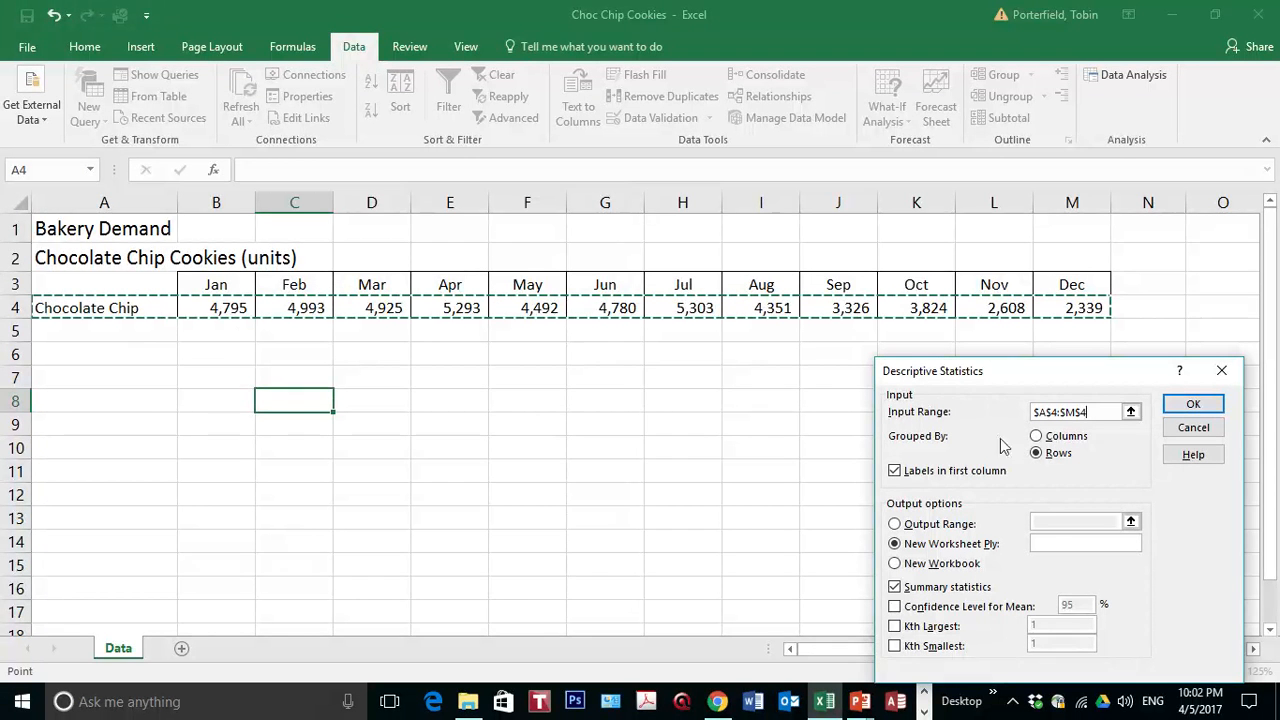
pyautogui.click(1032, 431)
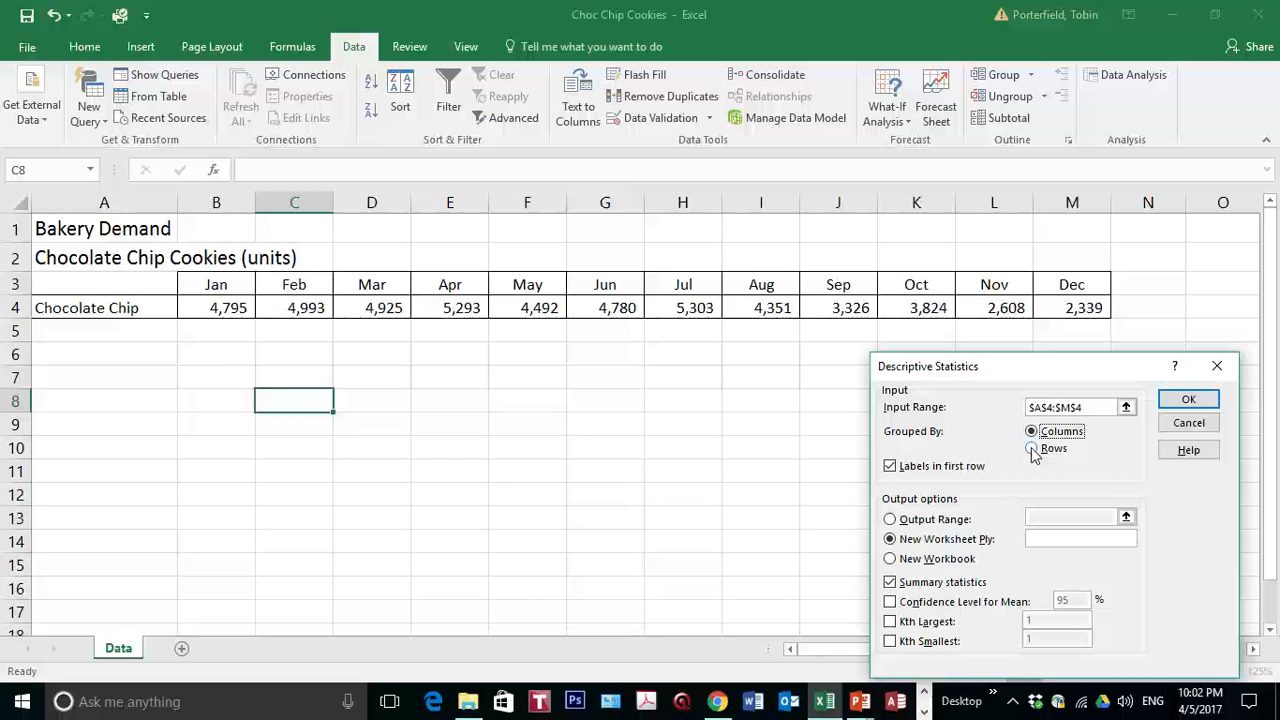
pyautogui.click(1027, 449)
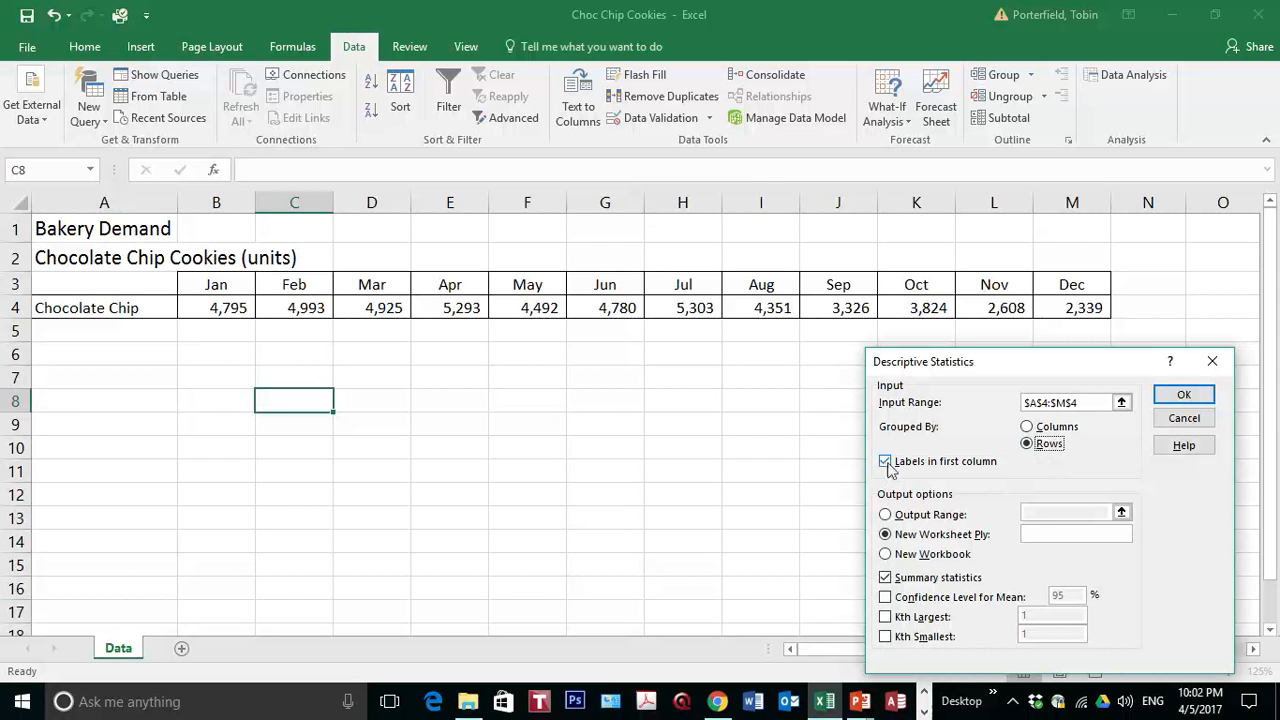
pyautogui.moveTo(870, 469)
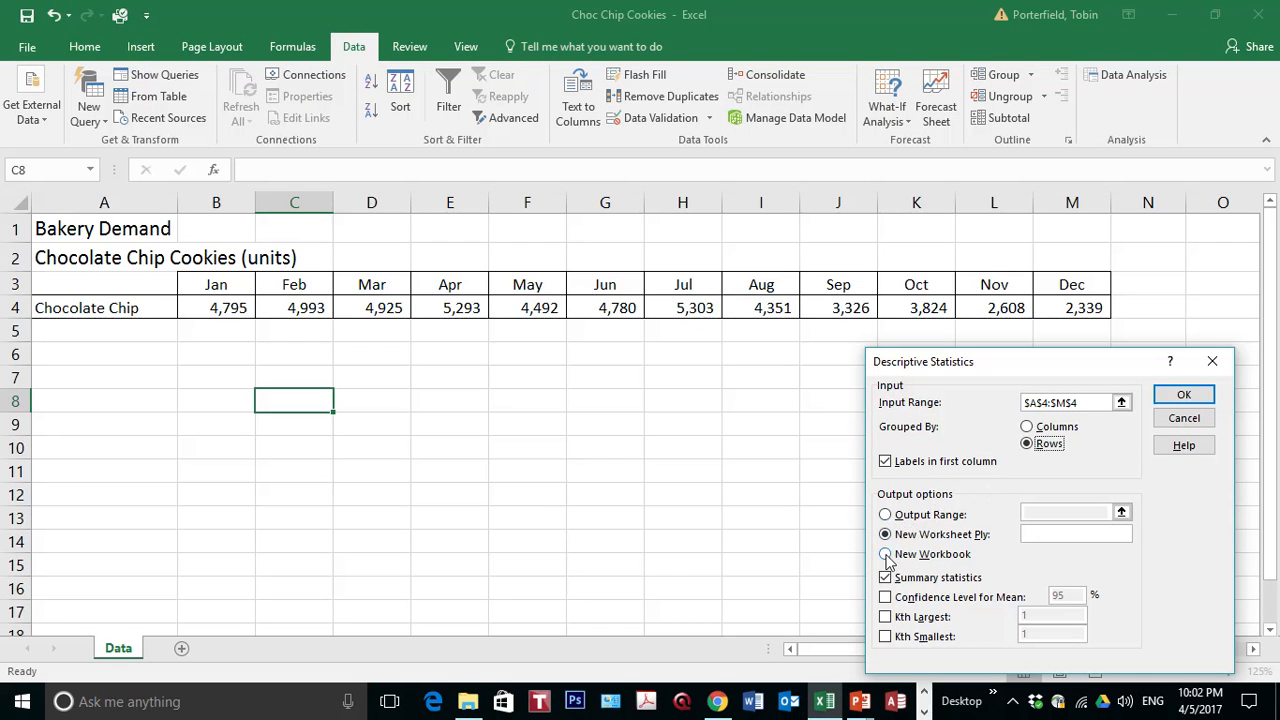
pyautogui.click(885, 515)
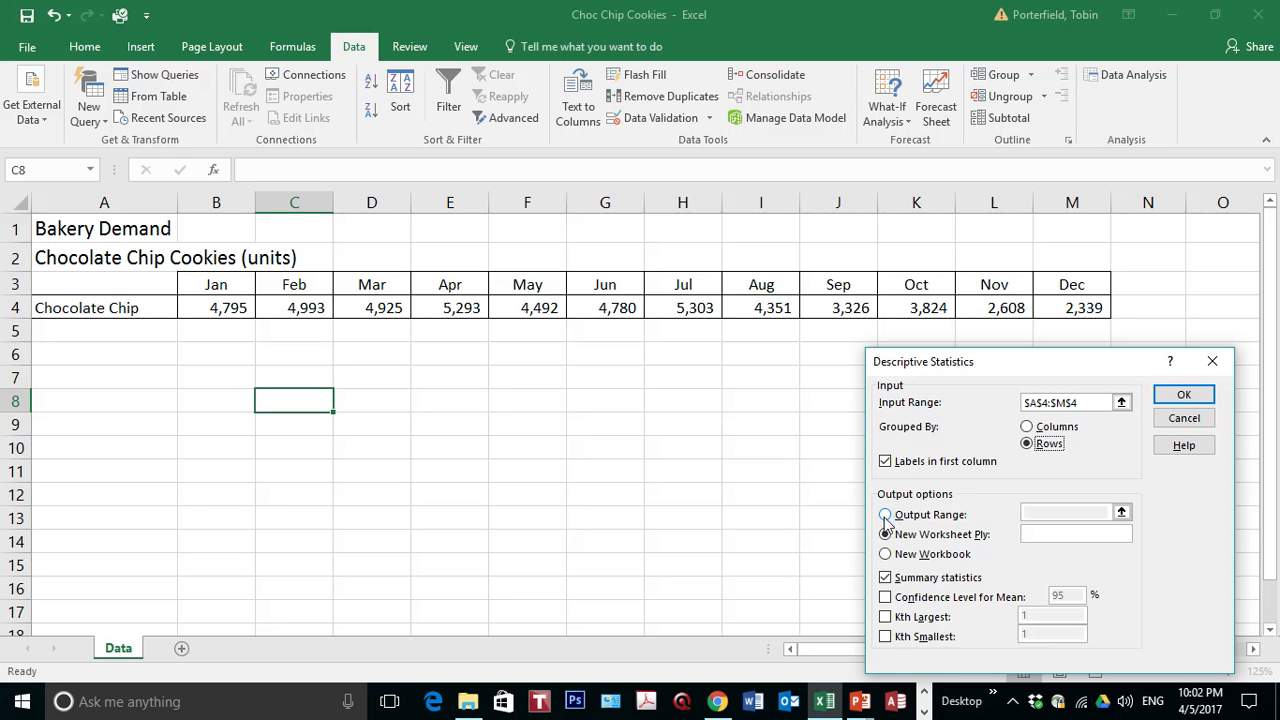
pyautogui.click(884, 534)
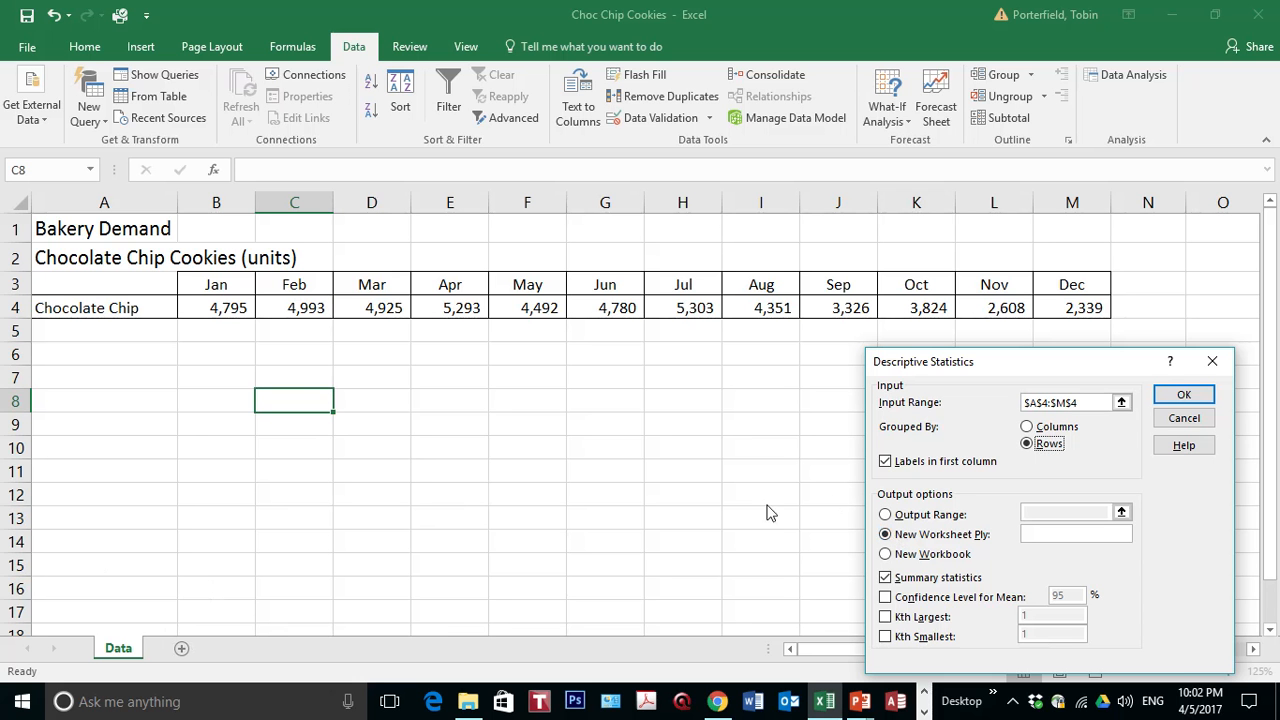
pyautogui.moveTo(221, 386)
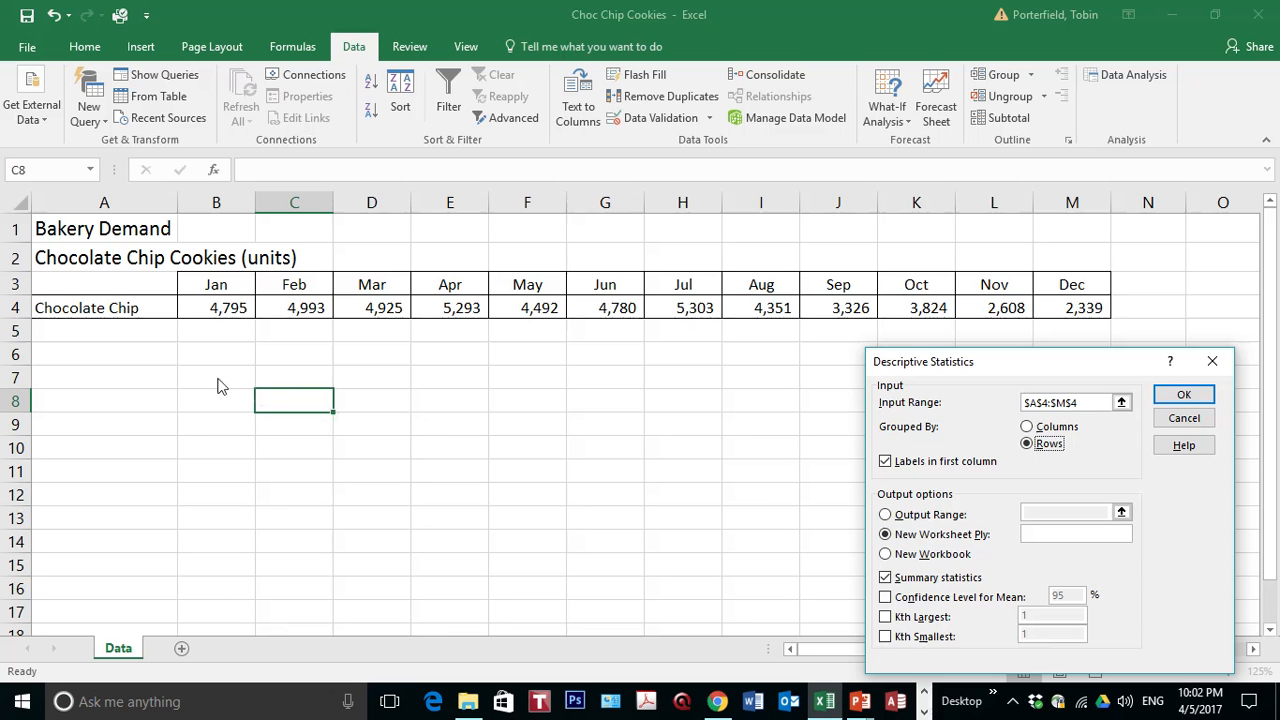
pyautogui.moveTo(1005, 571)
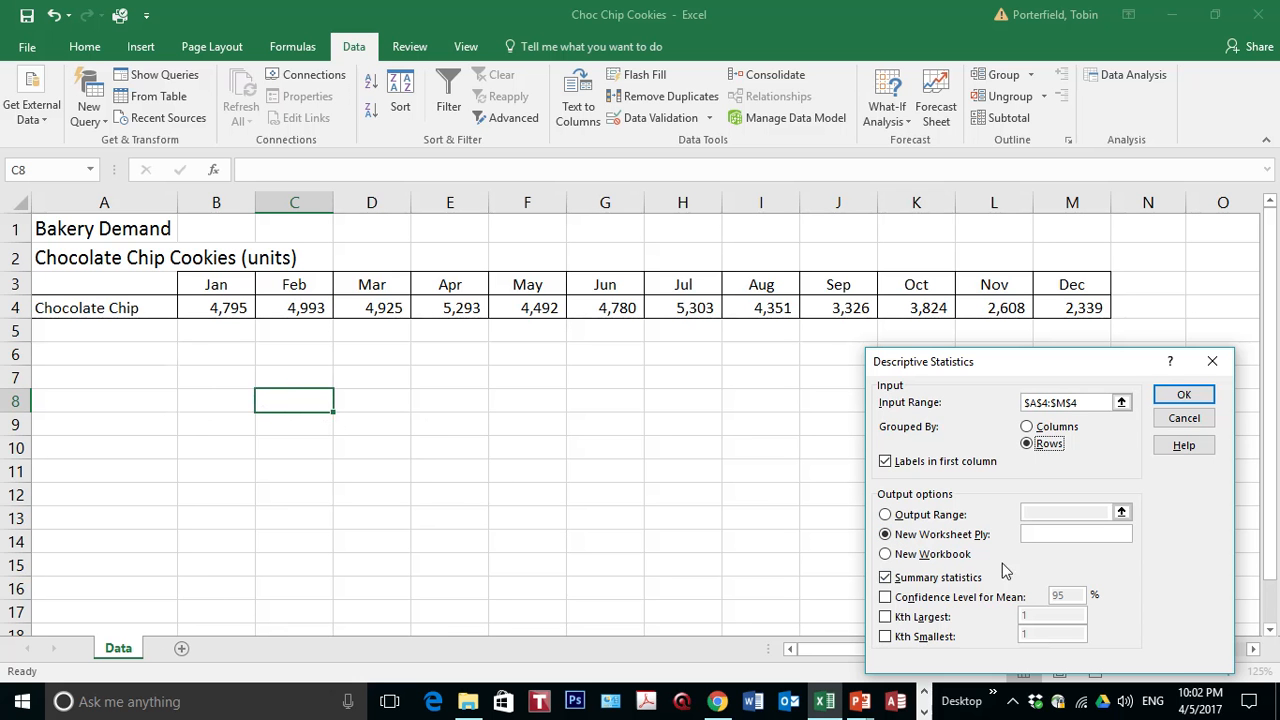
pyautogui.moveTo(248, 368)
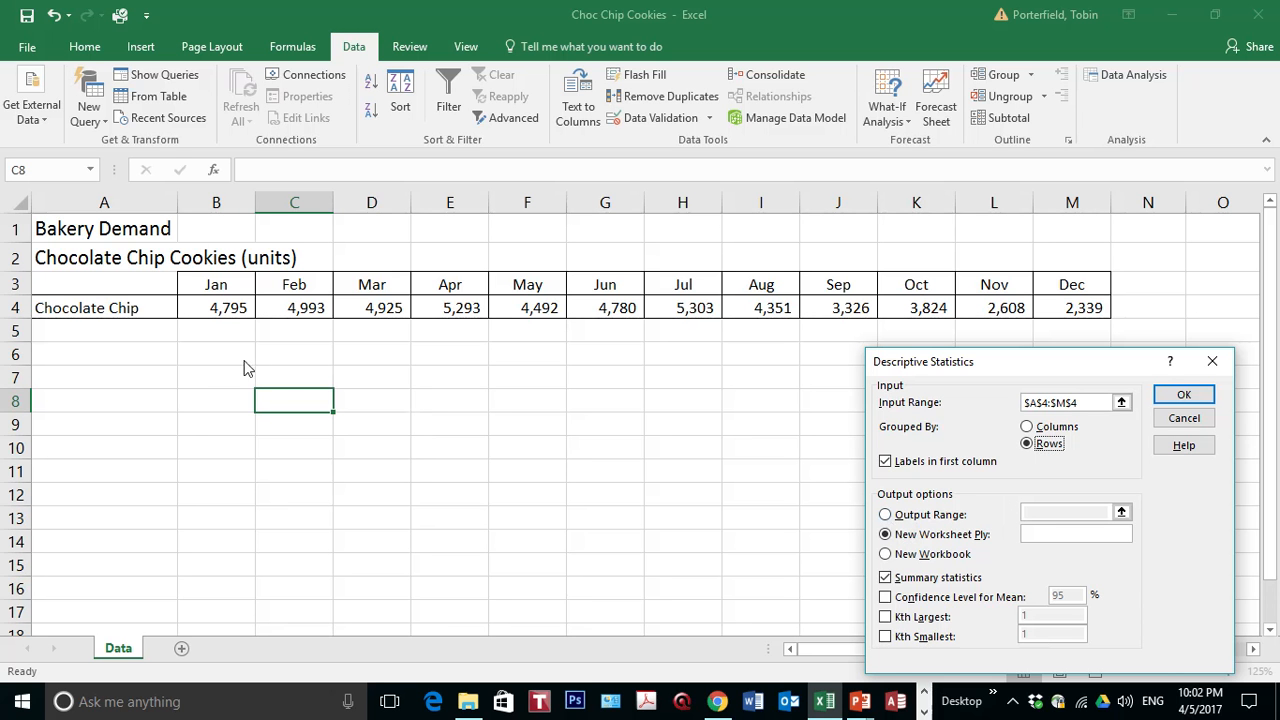
pyautogui.moveTo(291, 382)
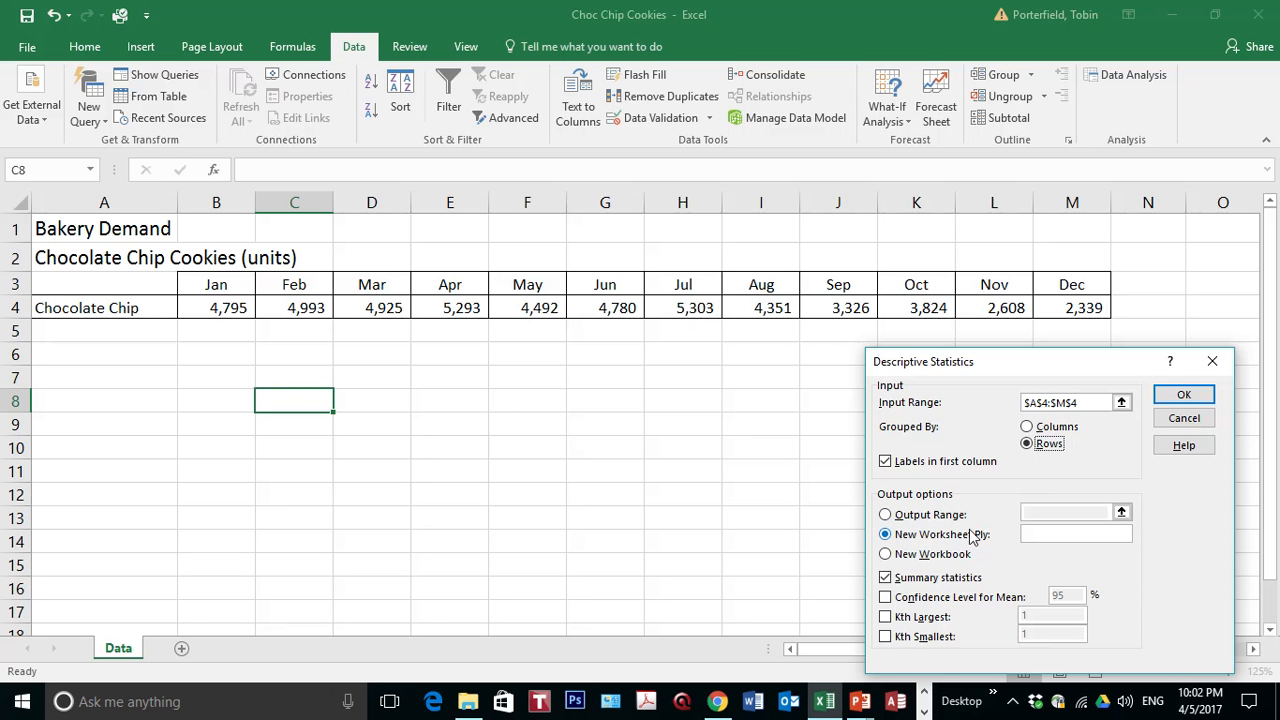
pyautogui.click(885, 577)
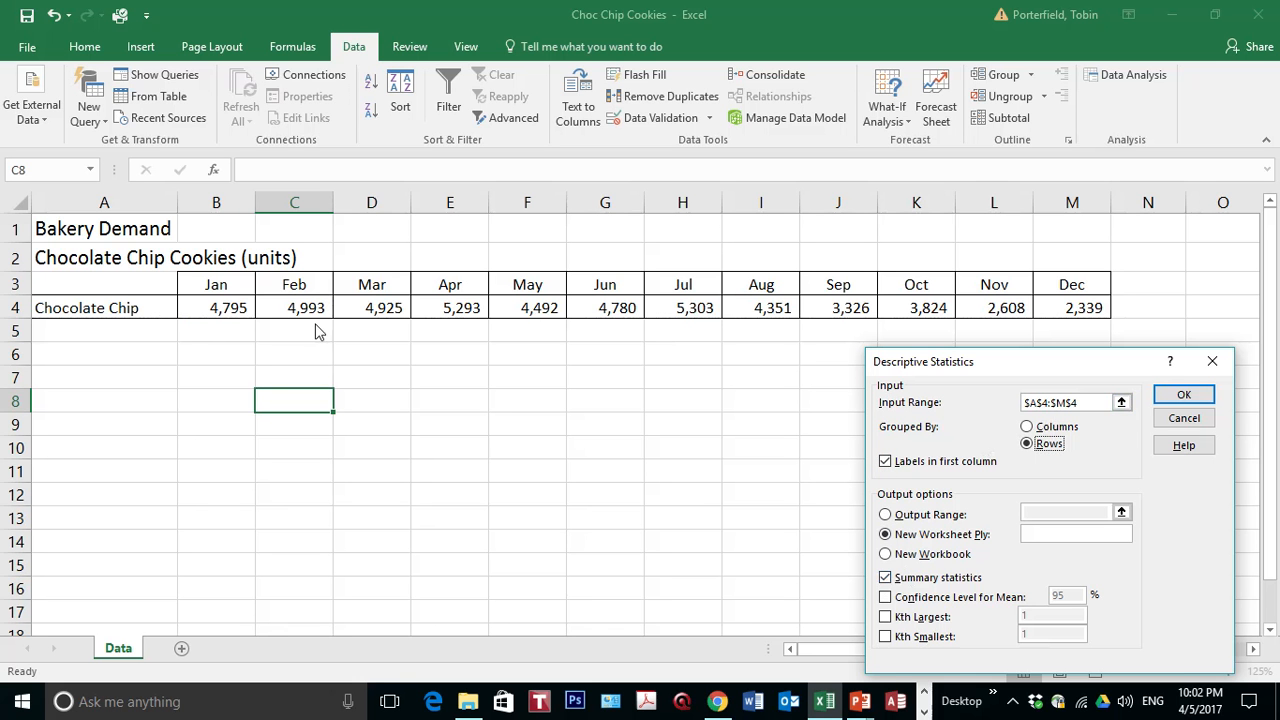
pyautogui.moveTo(108, 313)
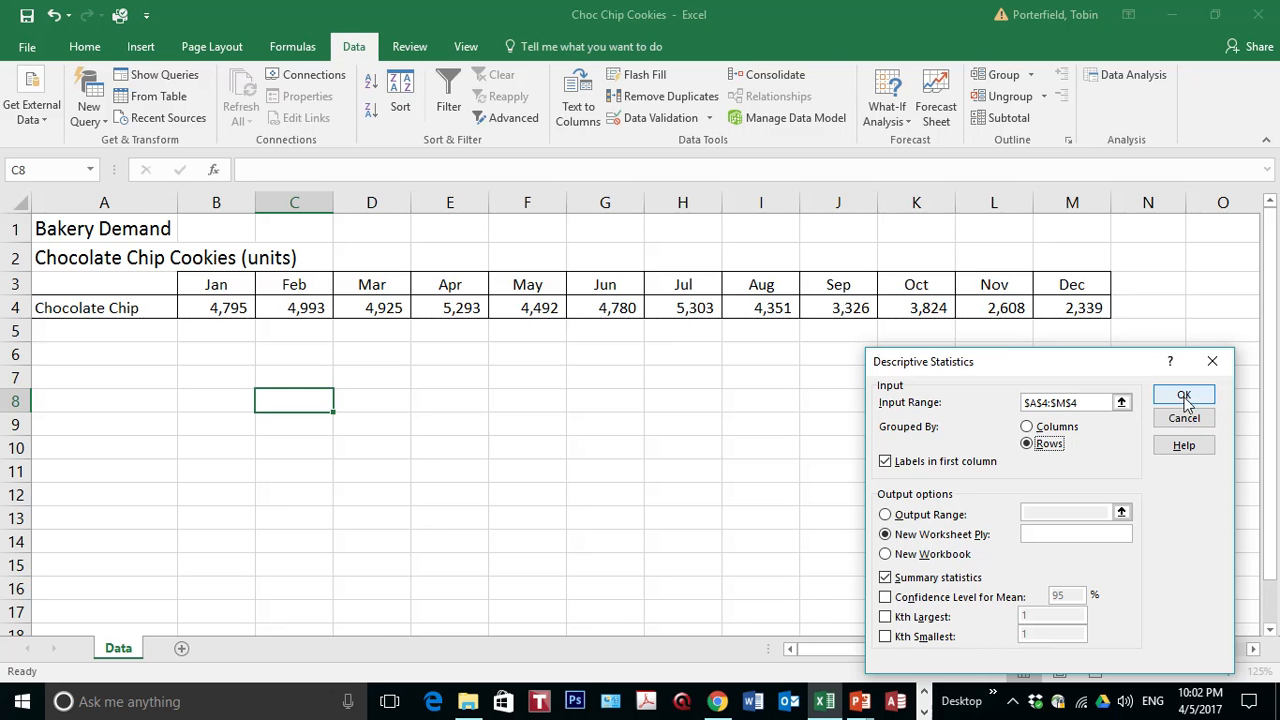
pyautogui.click(1183, 394)
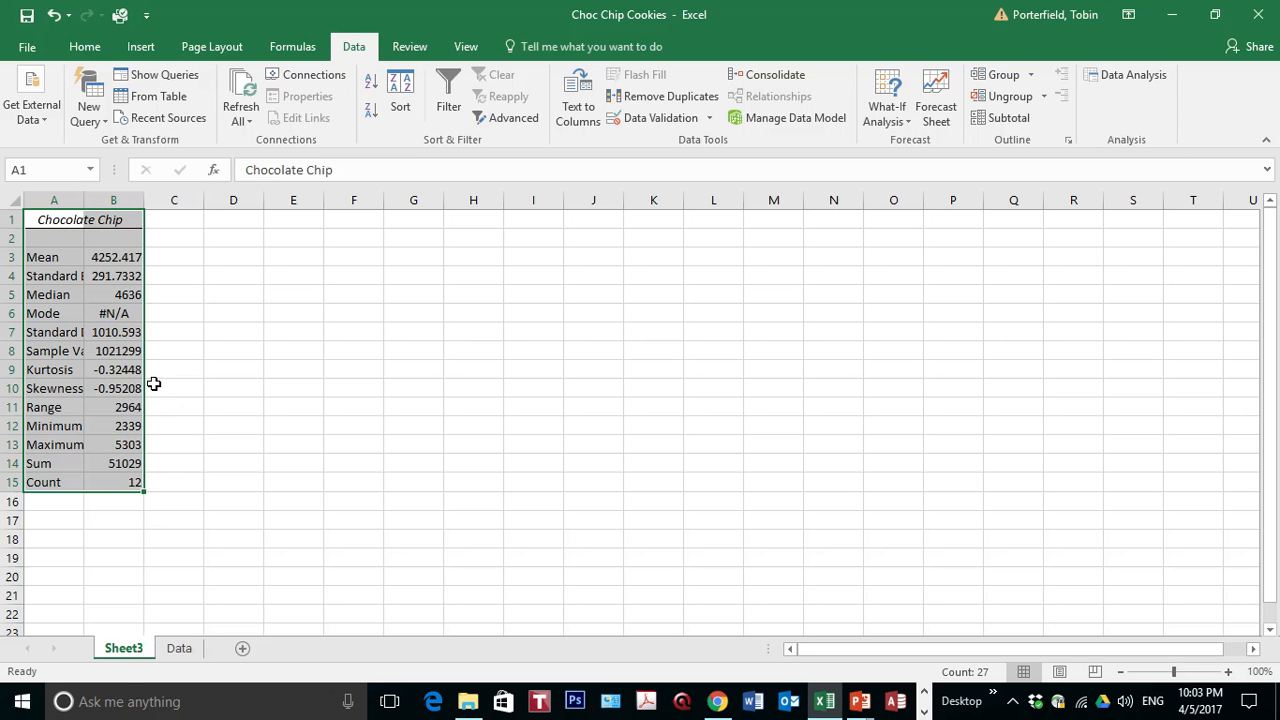
pyautogui.moveTo(150, 385)
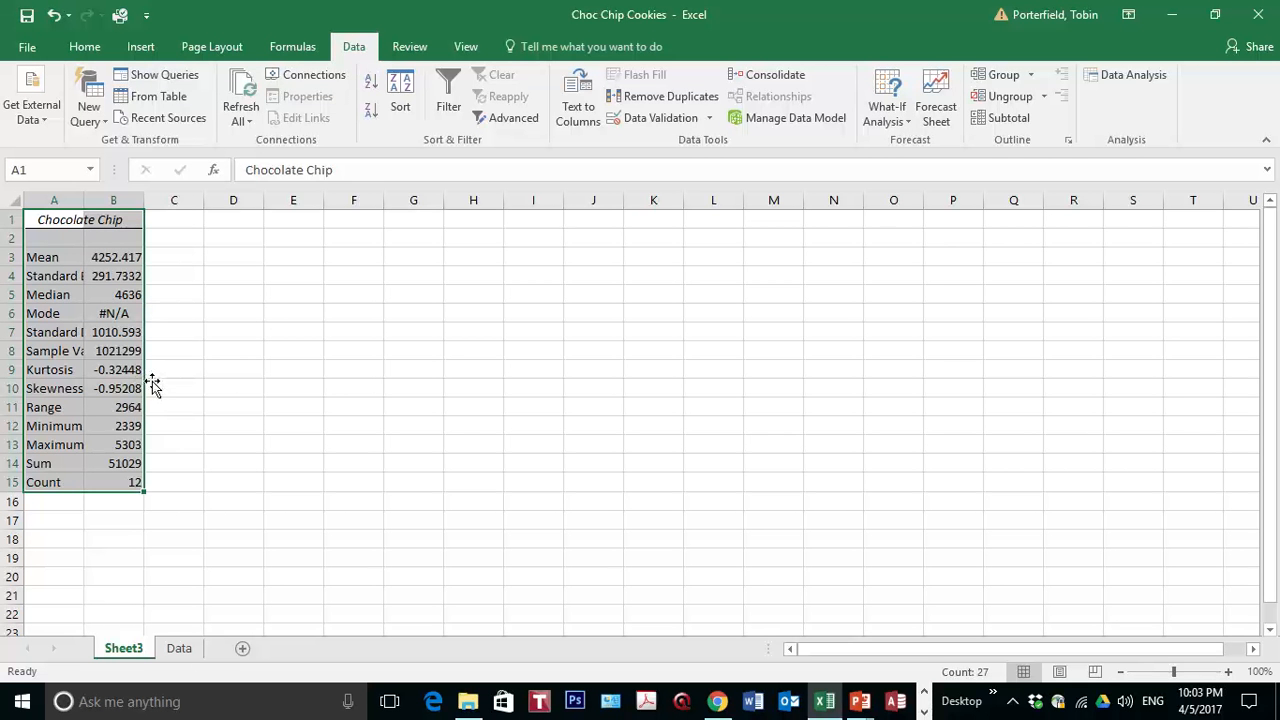
pyautogui.moveTo(91, 210)
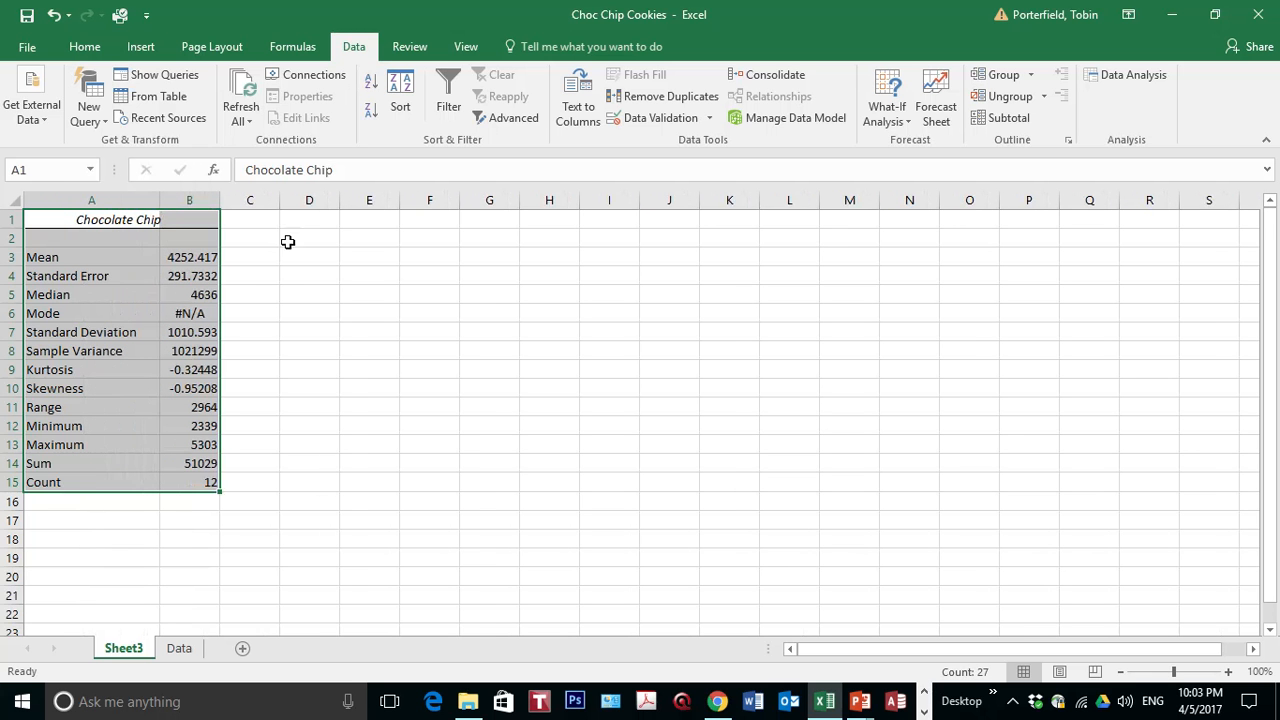
pyautogui.moveTo(133, 257)
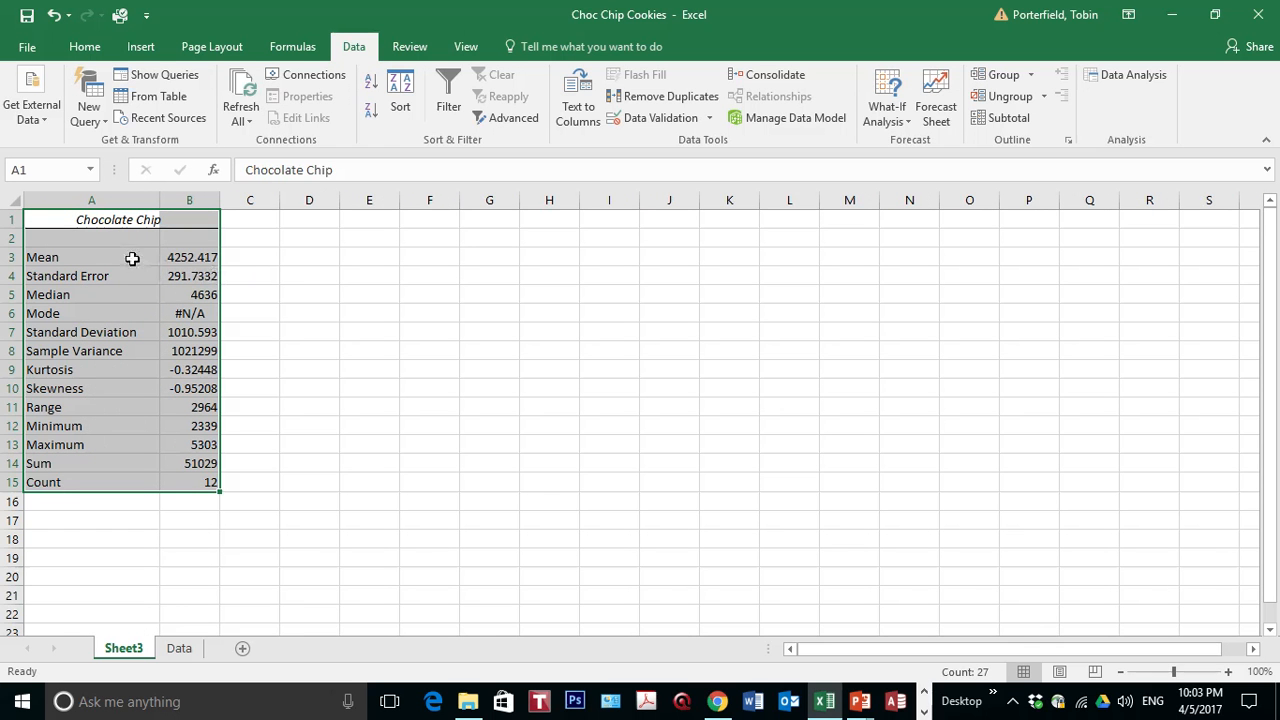
pyautogui.moveTo(229, 272)
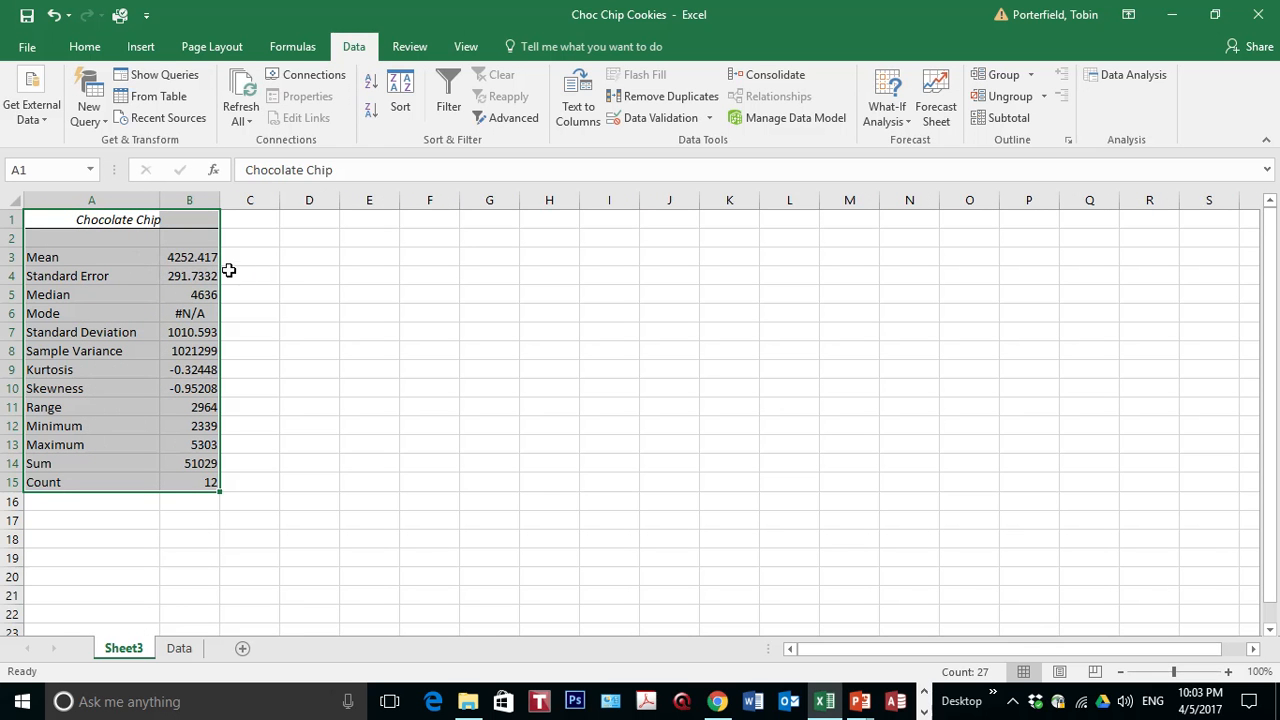
pyautogui.moveTo(205, 293)
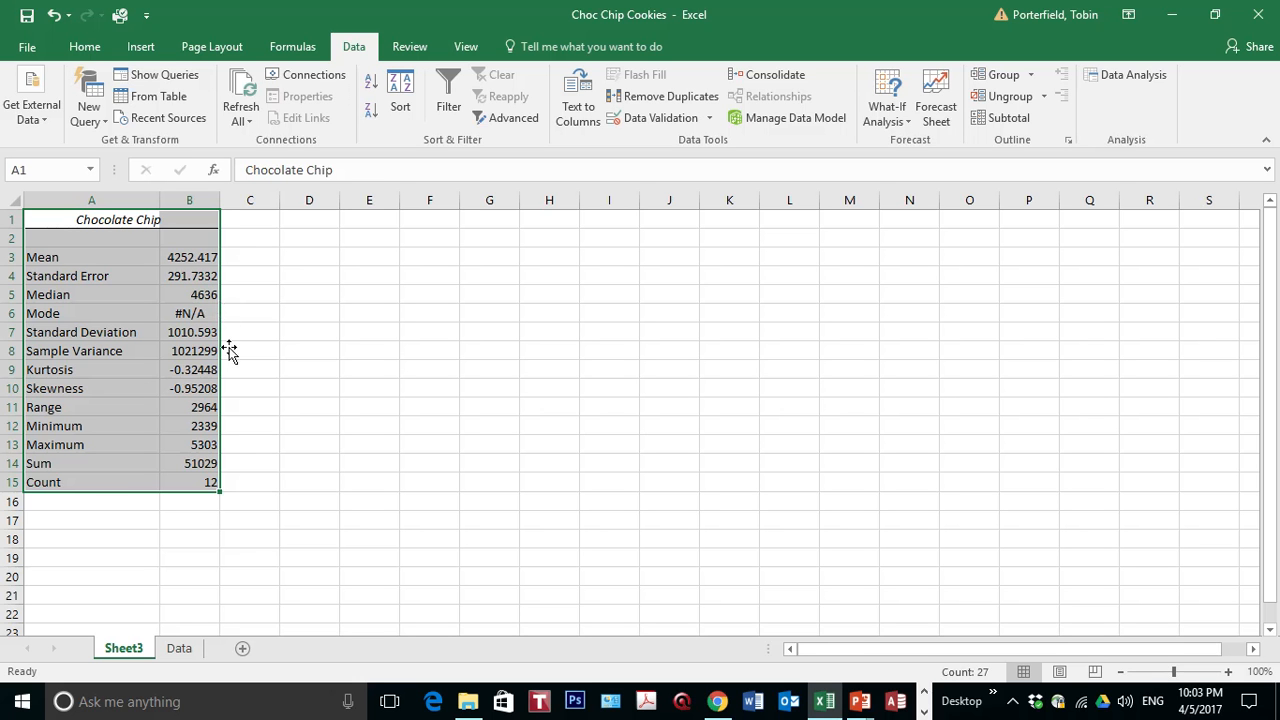
pyautogui.moveTo(228, 369)
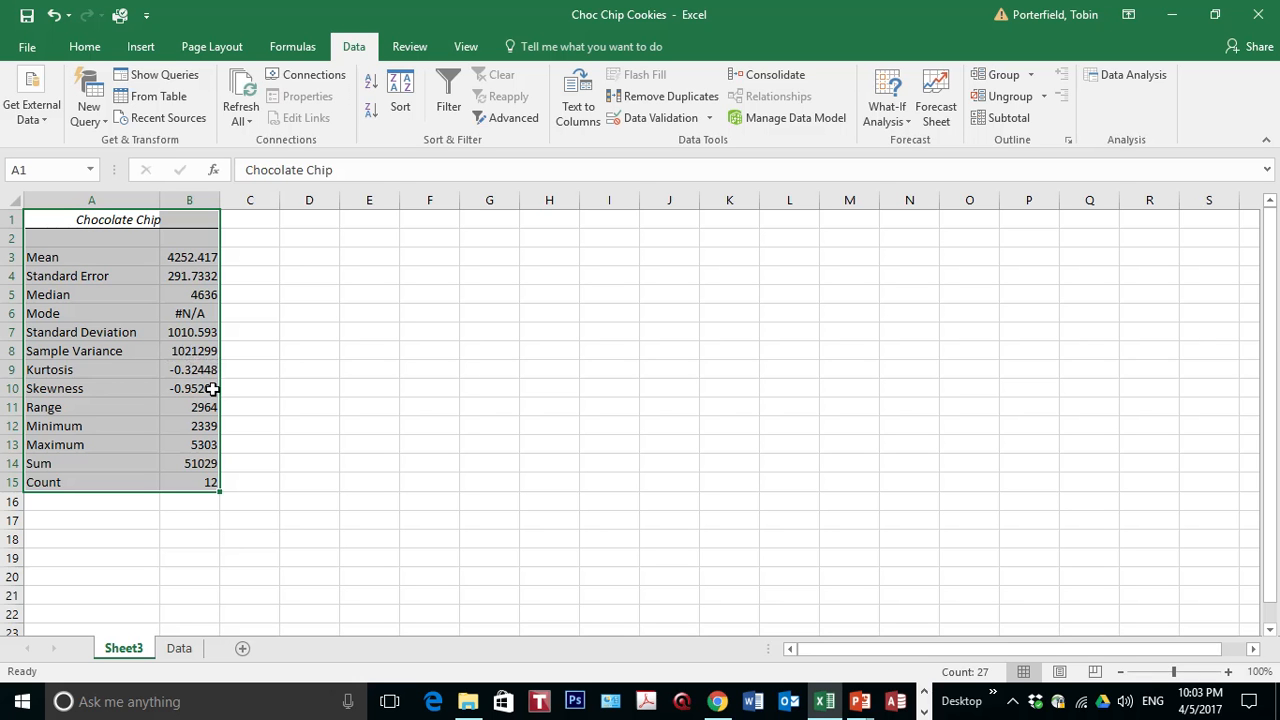
pyautogui.moveTo(228, 373)
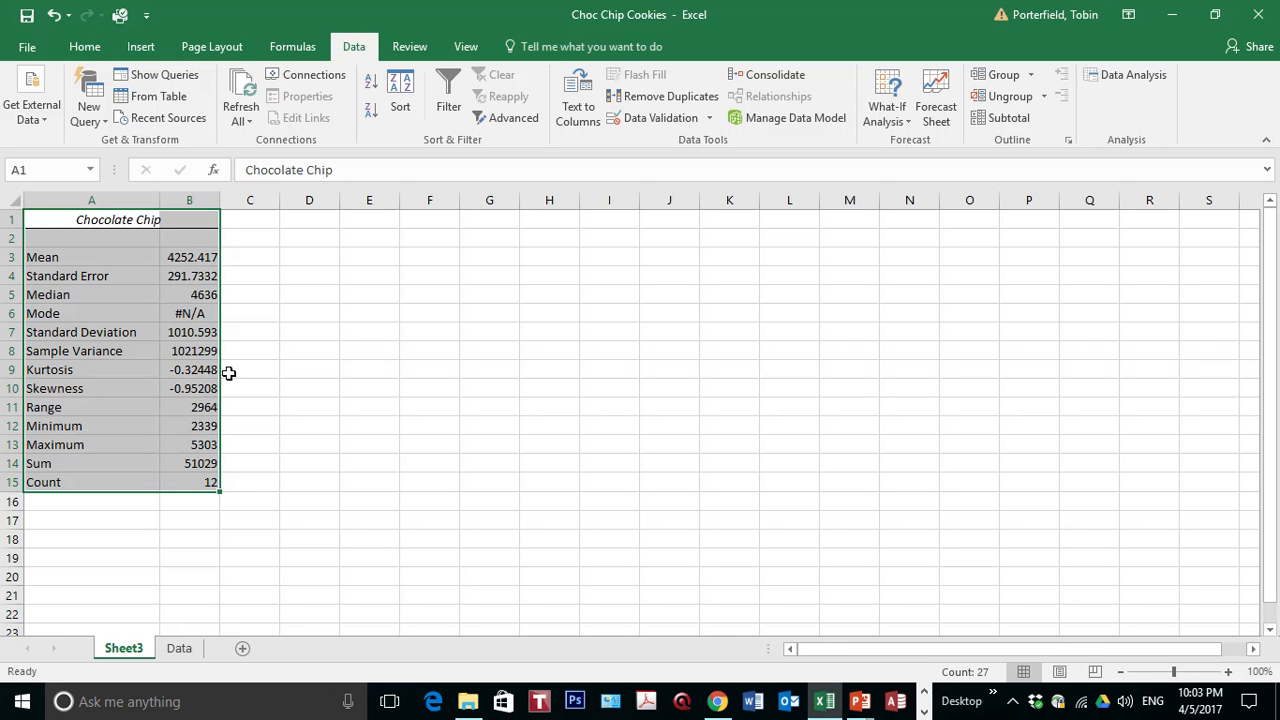
pyautogui.moveTo(231, 400)
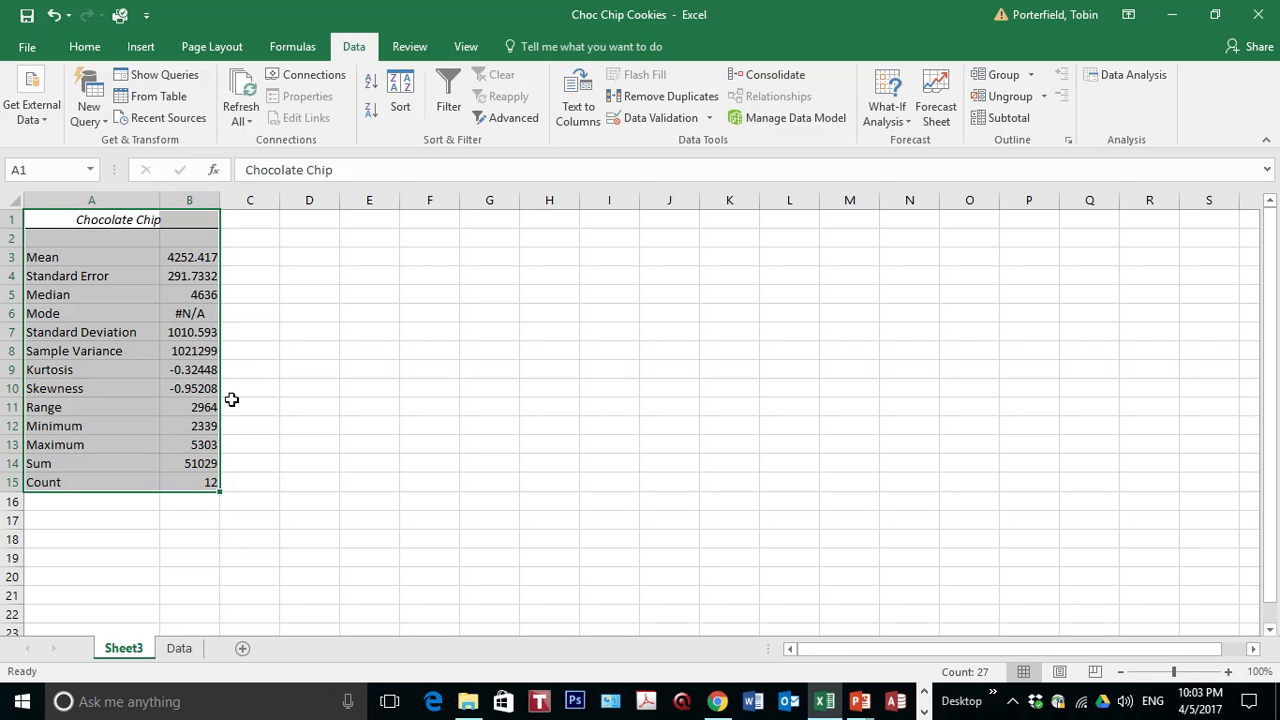
pyautogui.moveTo(240, 418)
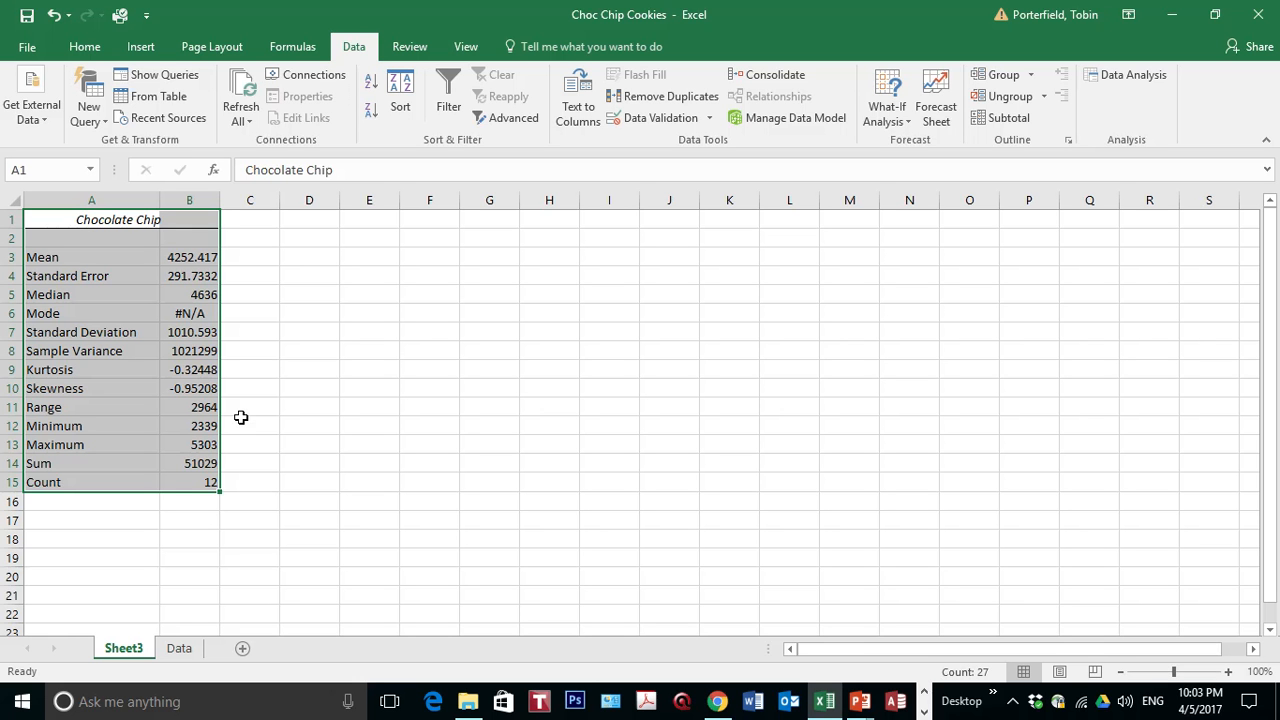
pyautogui.moveTo(227, 455)
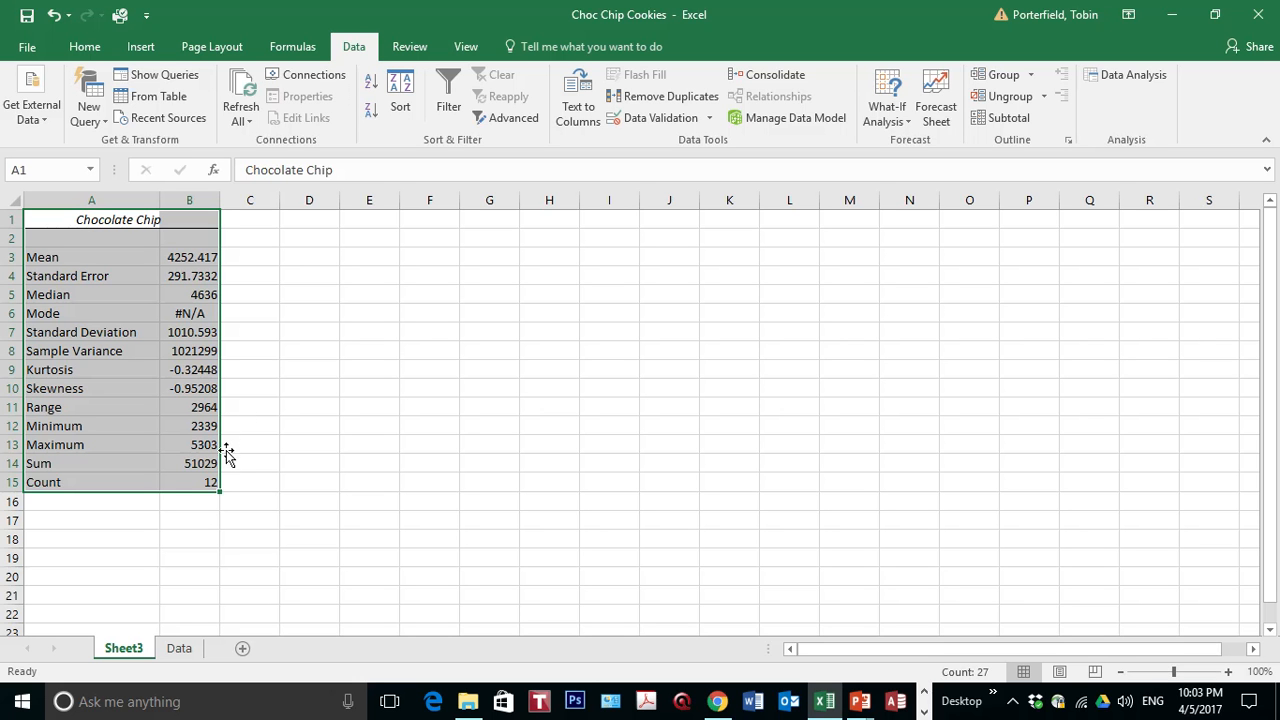
pyautogui.moveTo(229, 465)
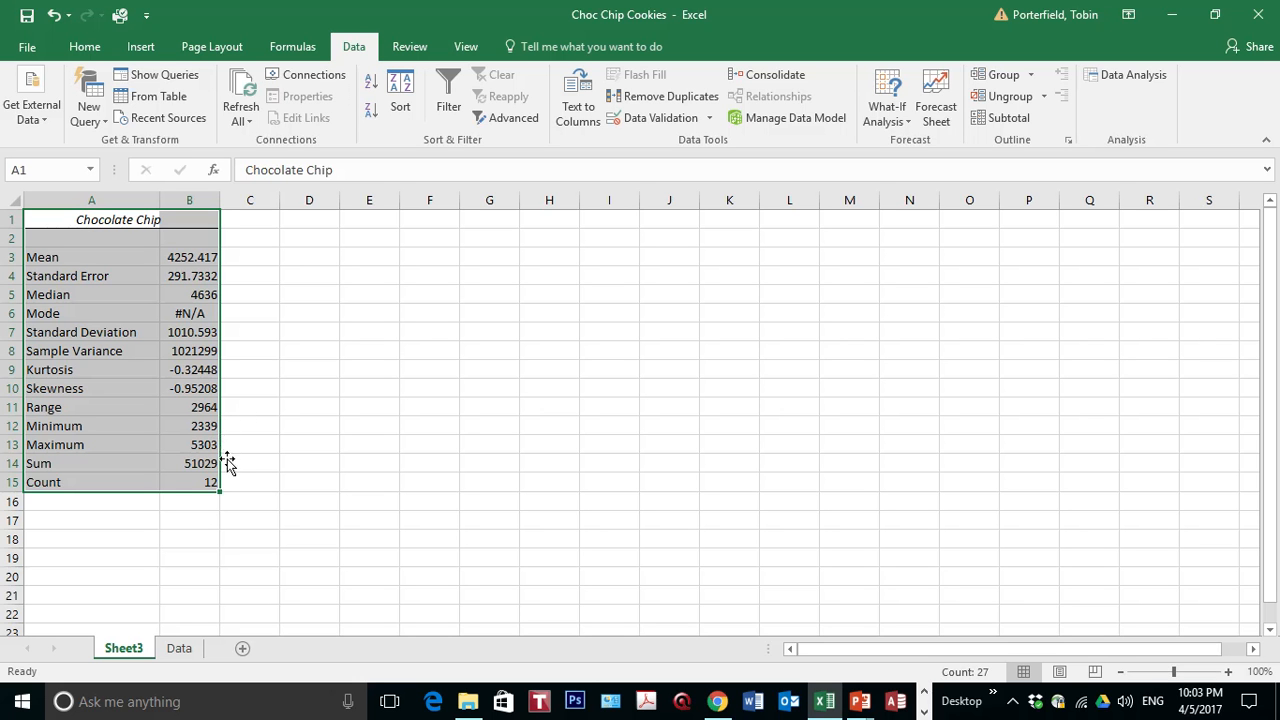
pyautogui.moveTo(237, 450)
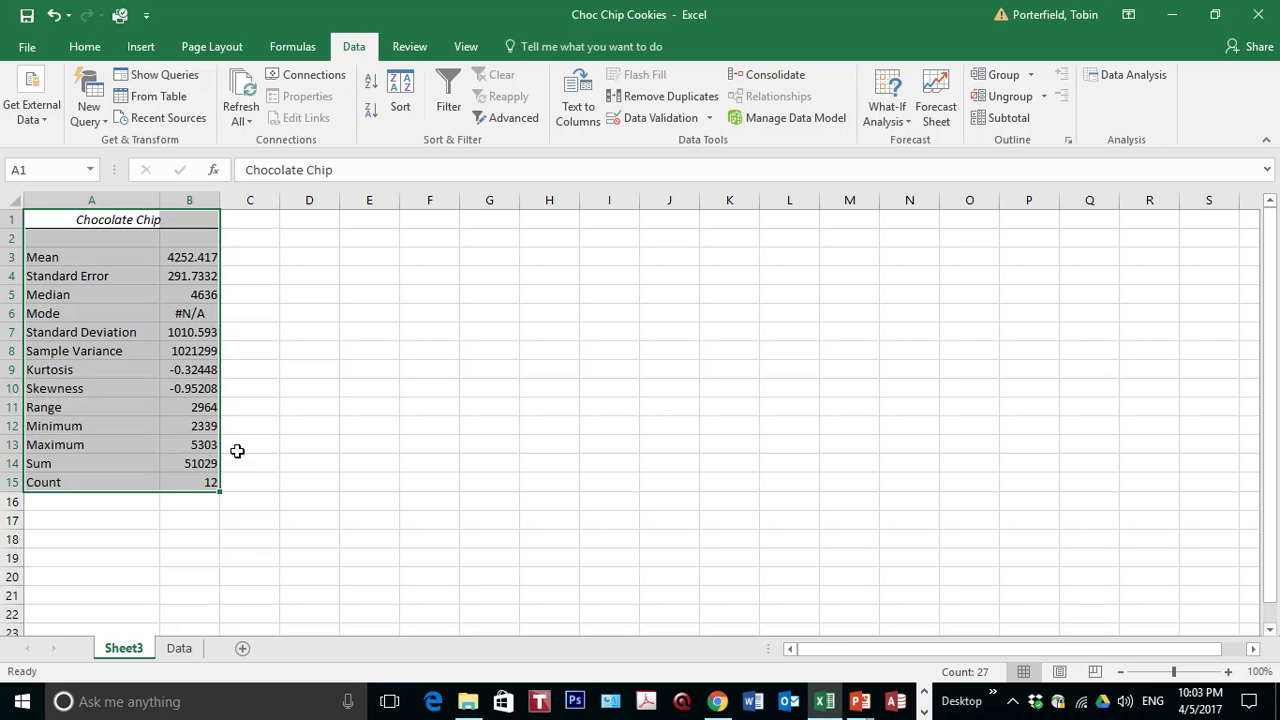
pyautogui.moveTo(238, 436)
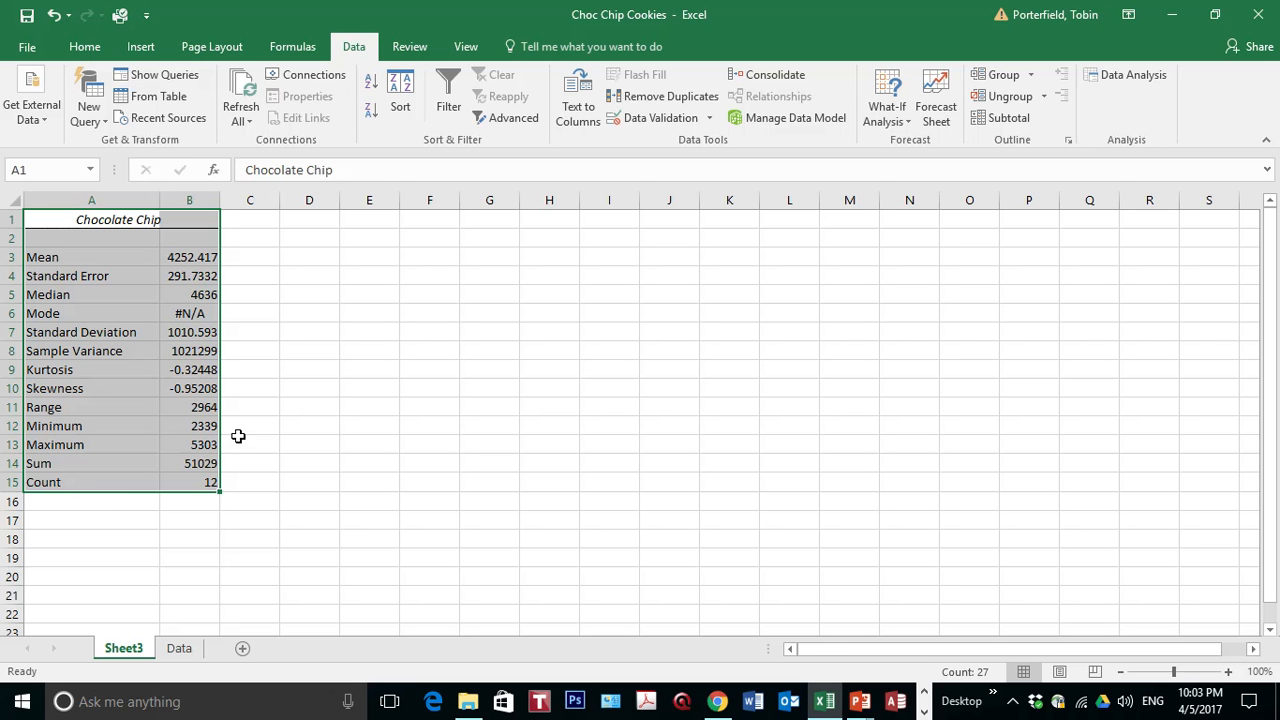
pyautogui.moveTo(211, 469)
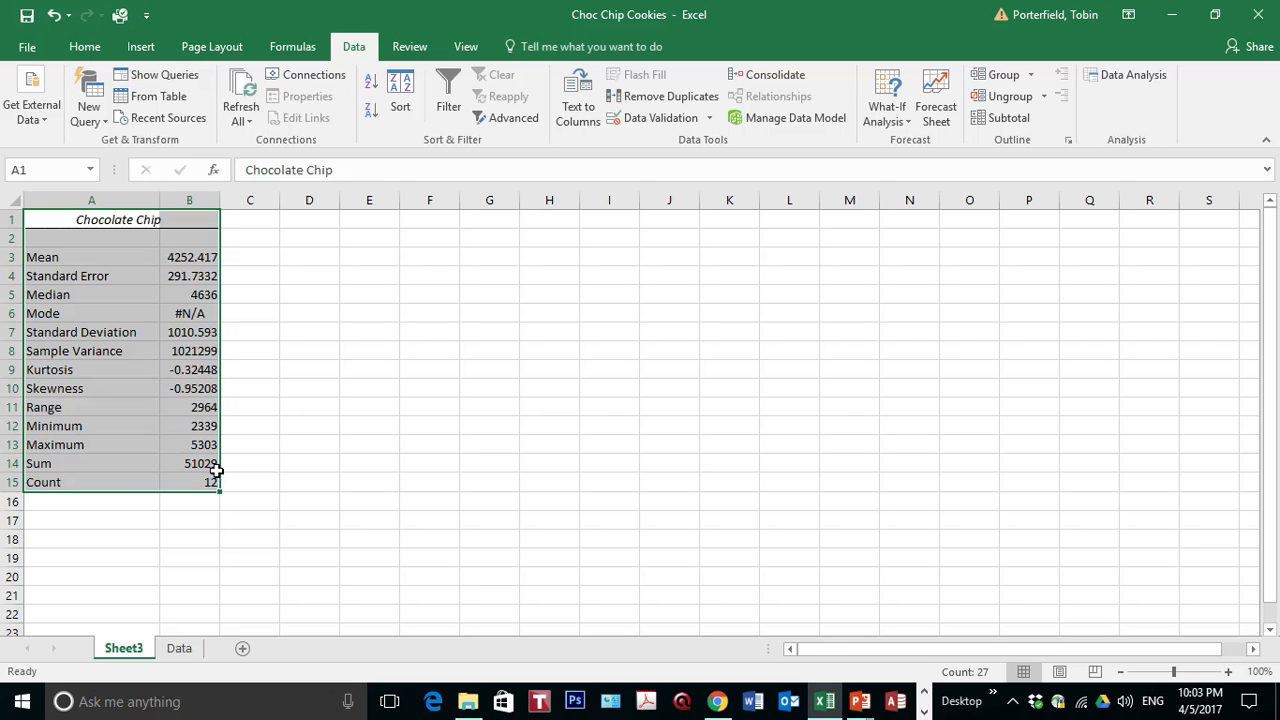
pyautogui.moveTo(241, 471)
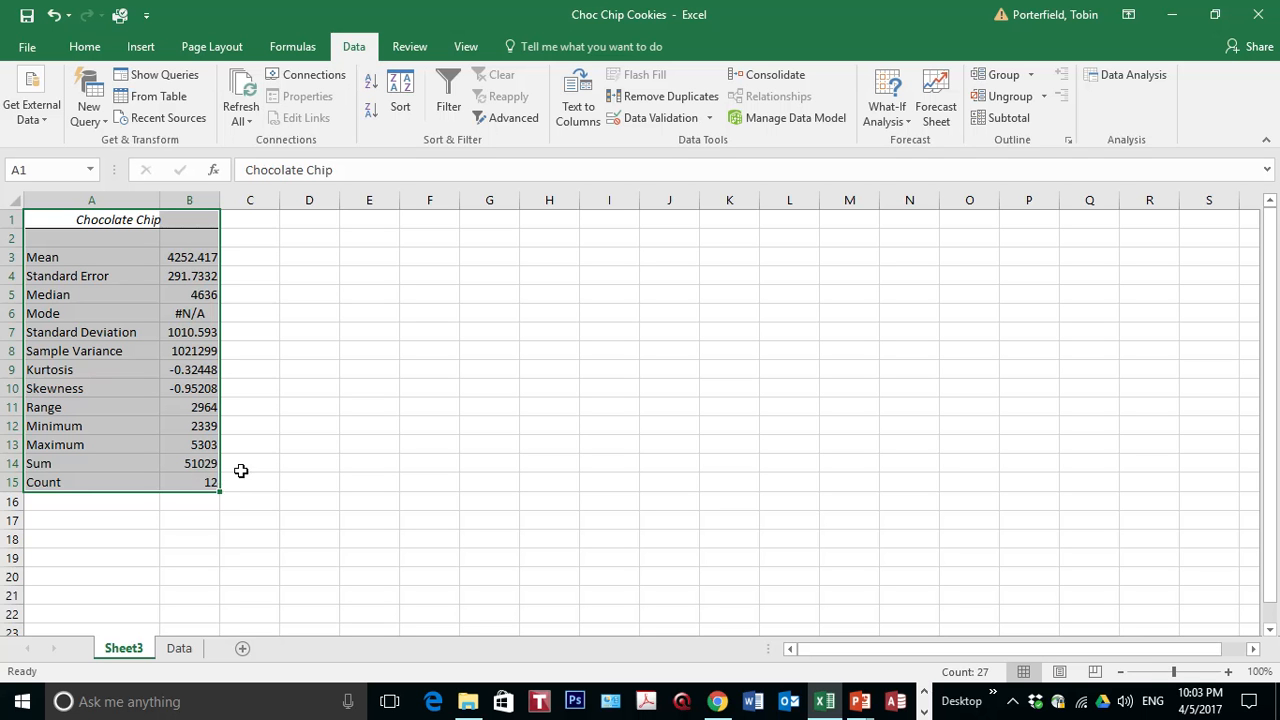
pyautogui.moveTo(245, 483)
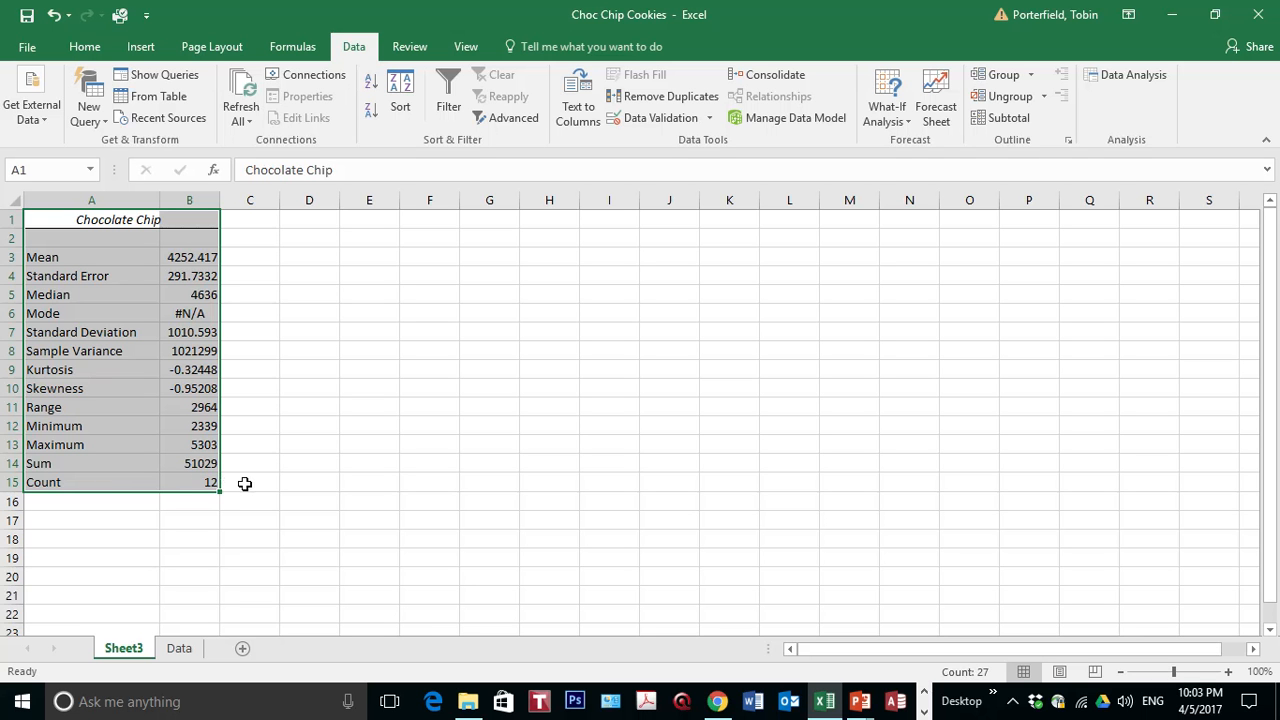
pyautogui.moveTo(228, 504)
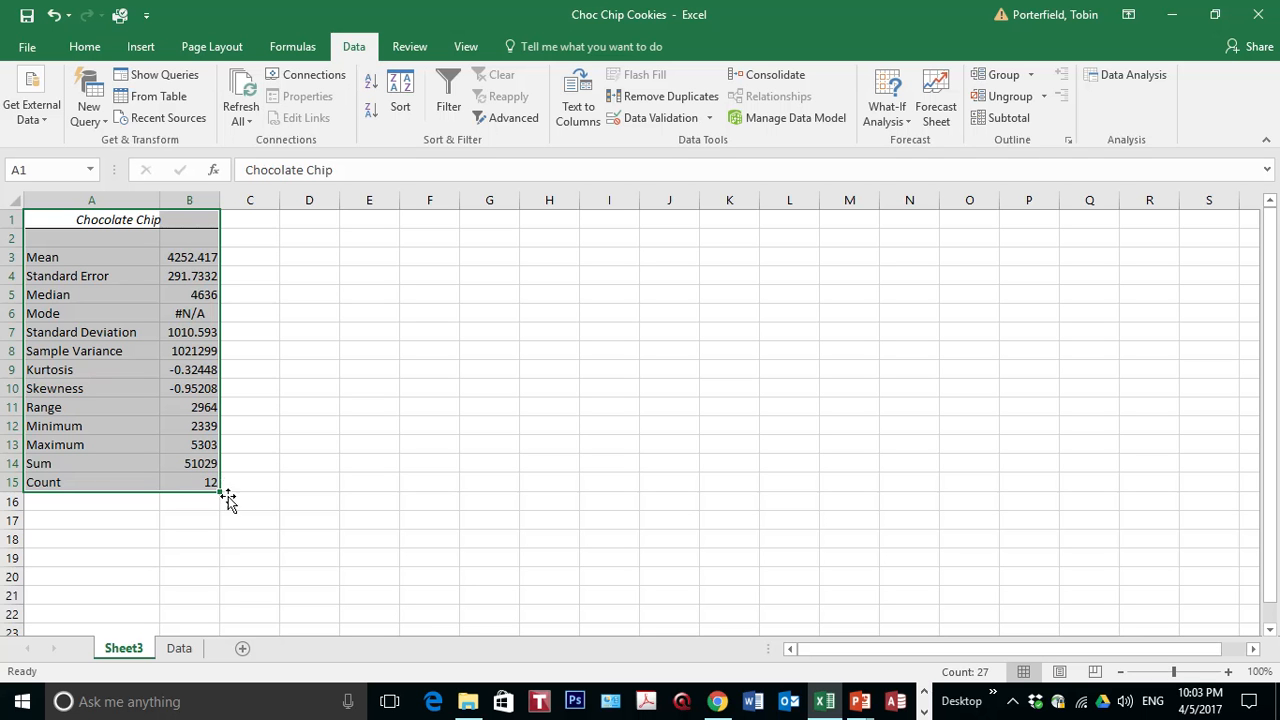
pyautogui.moveTo(205, 488)
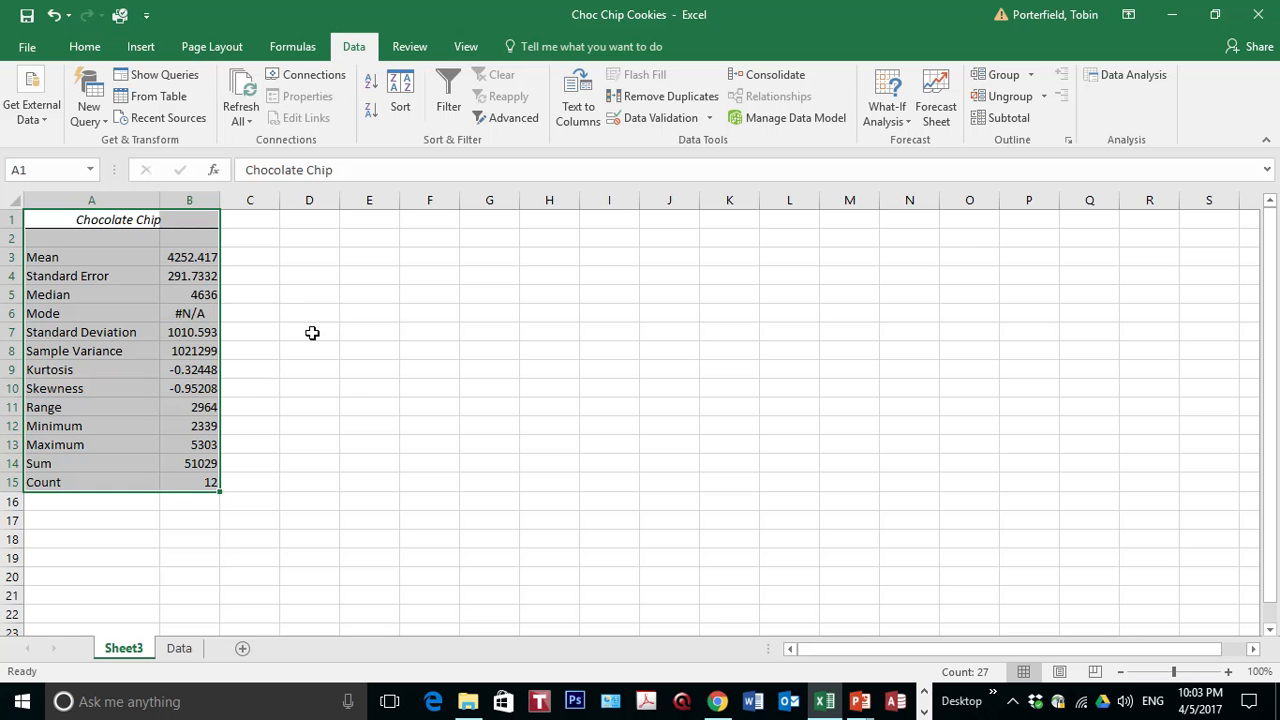
pyautogui.moveTo(331, 344)
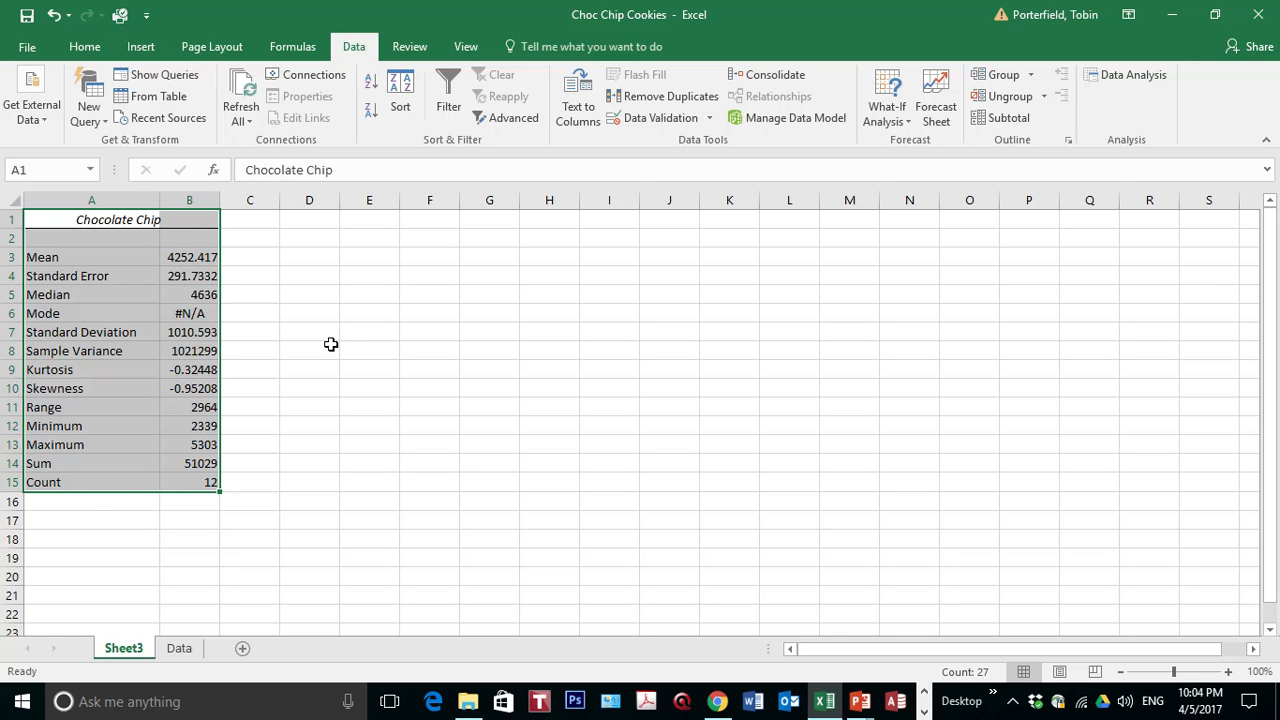
pyautogui.moveTo(228, 444)
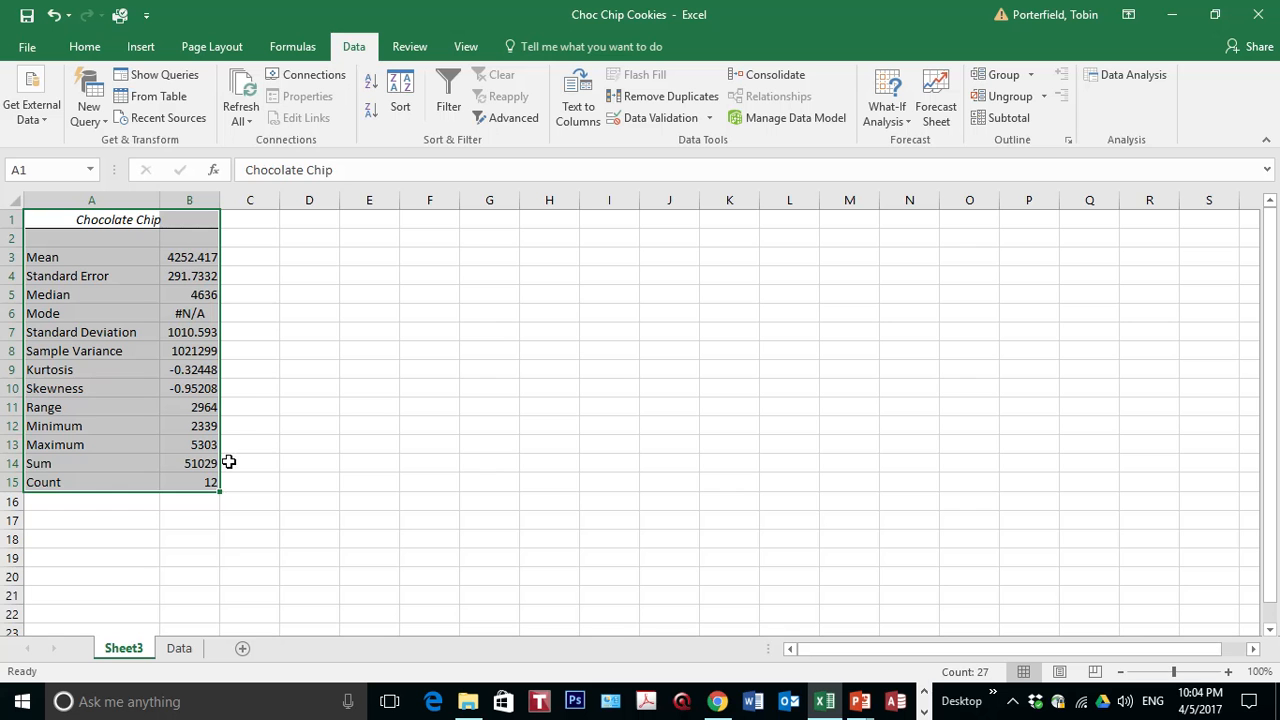
pyautogui.moveTo(237, 434)
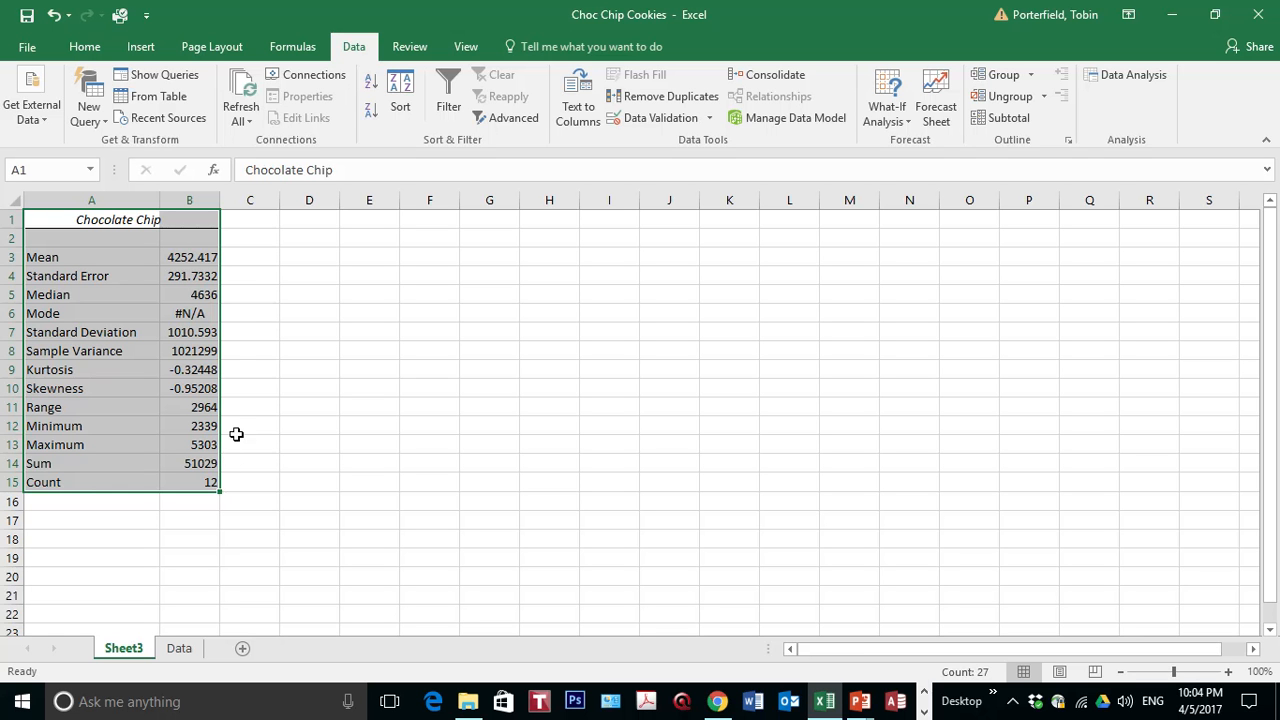
pyautogui.moveTo(257, 369)
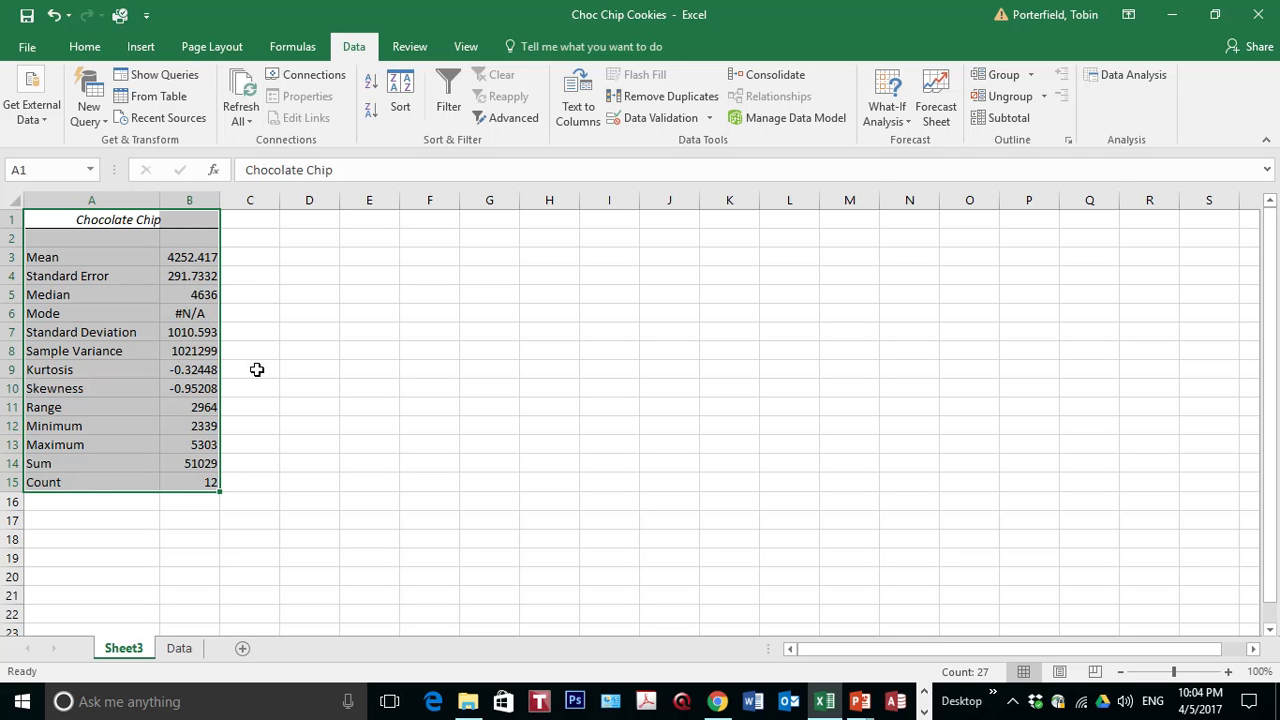
pyautogui.moveTo(178, 648)
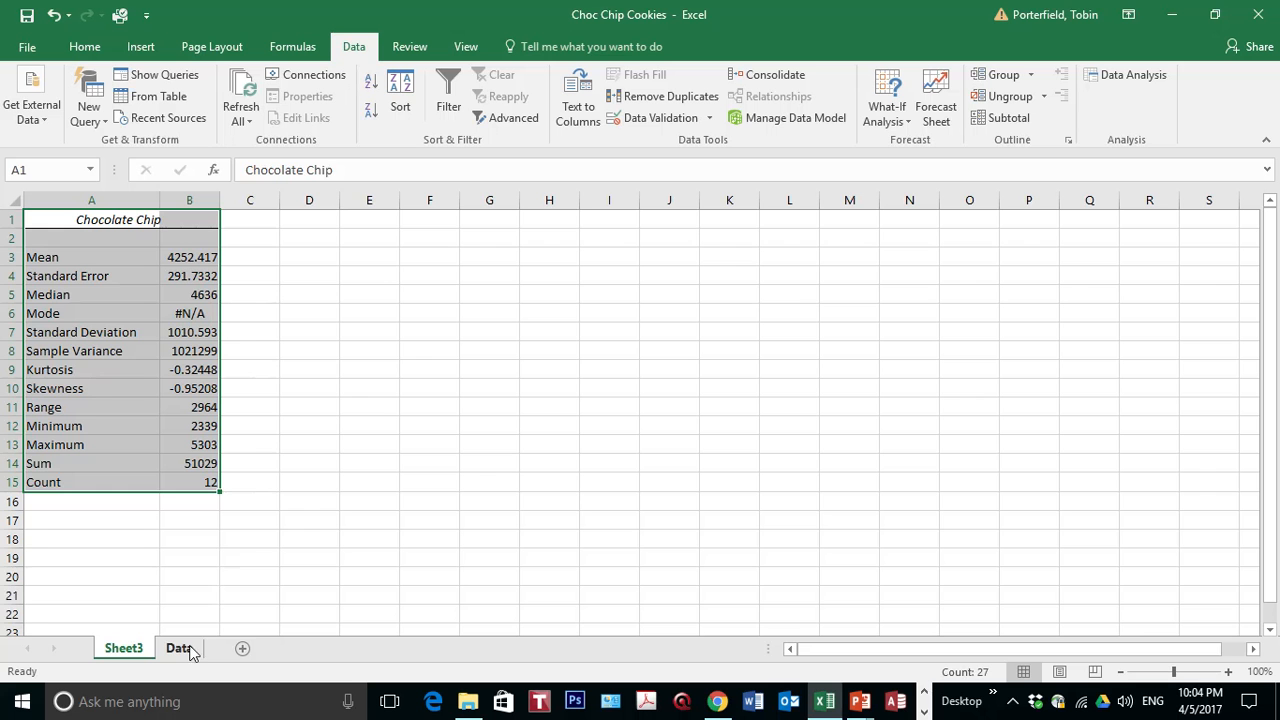
pyautogui.moveTo(185, 649)
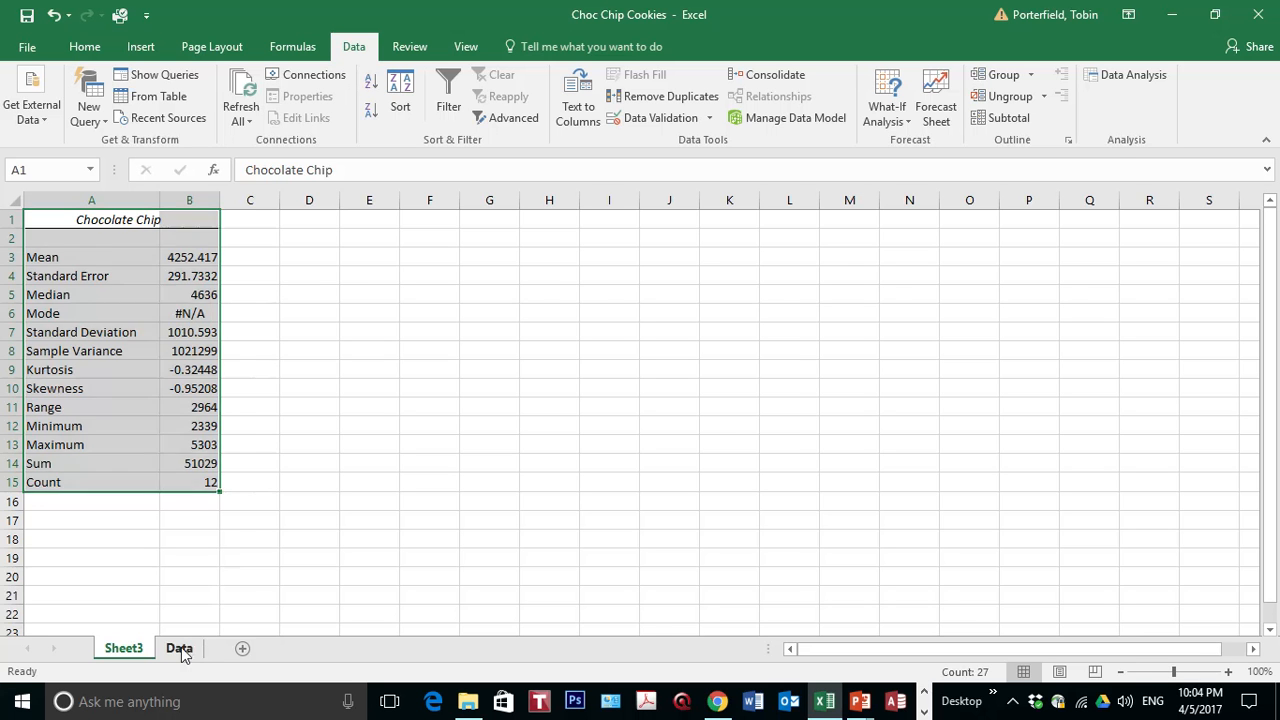
# Return to the Data sheet with the Bakery Demand figures.
pyautogui.click(179, 648)
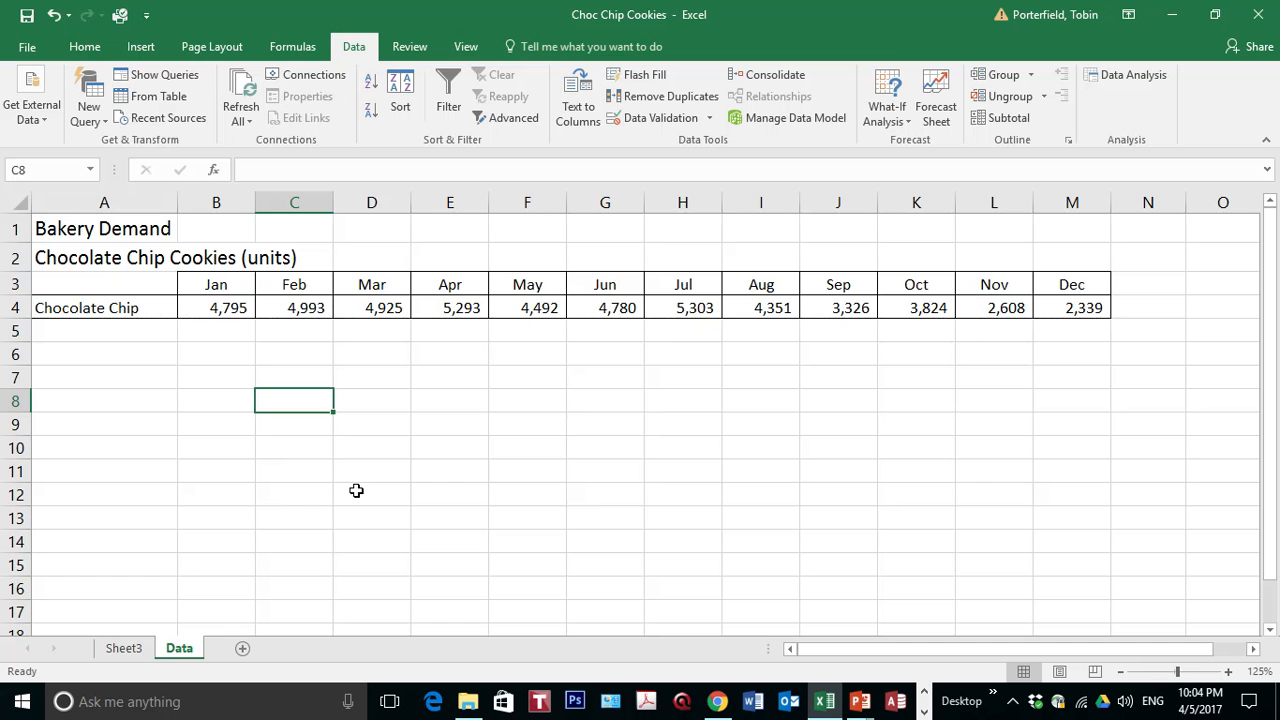
pyautogui.moveTo(367, 480)
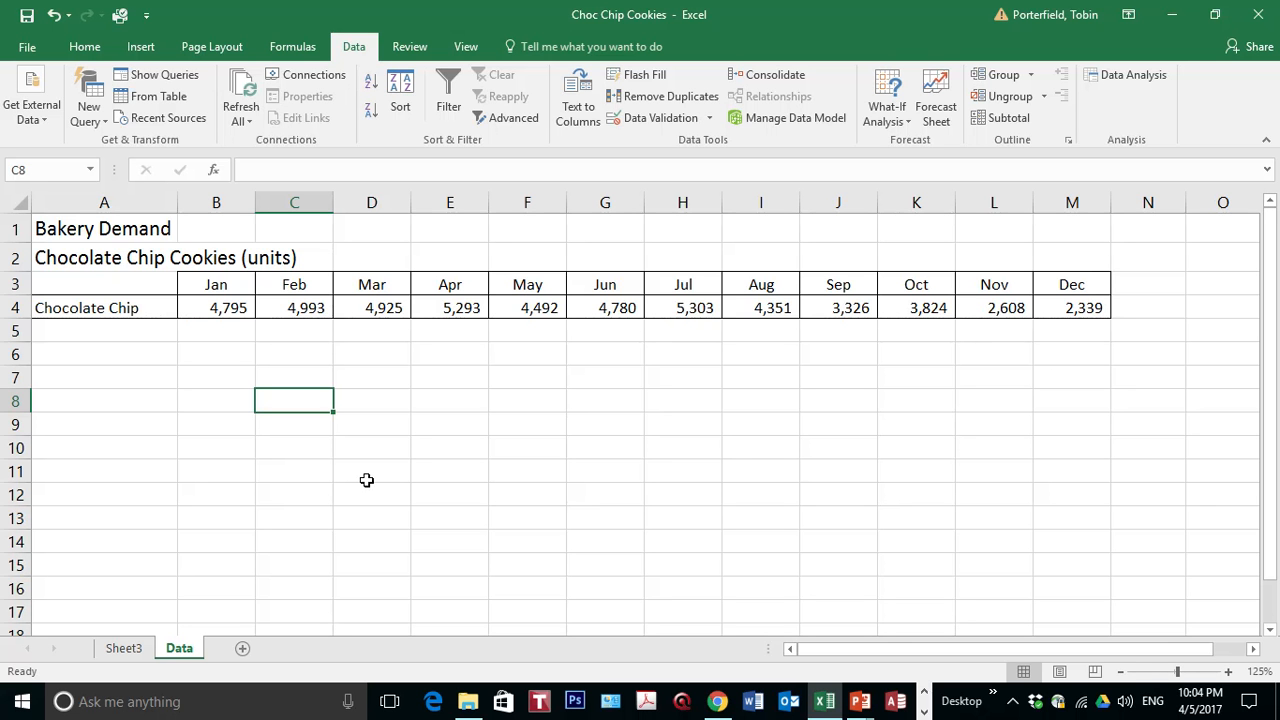
pyautogui.moveTo(419, 479)
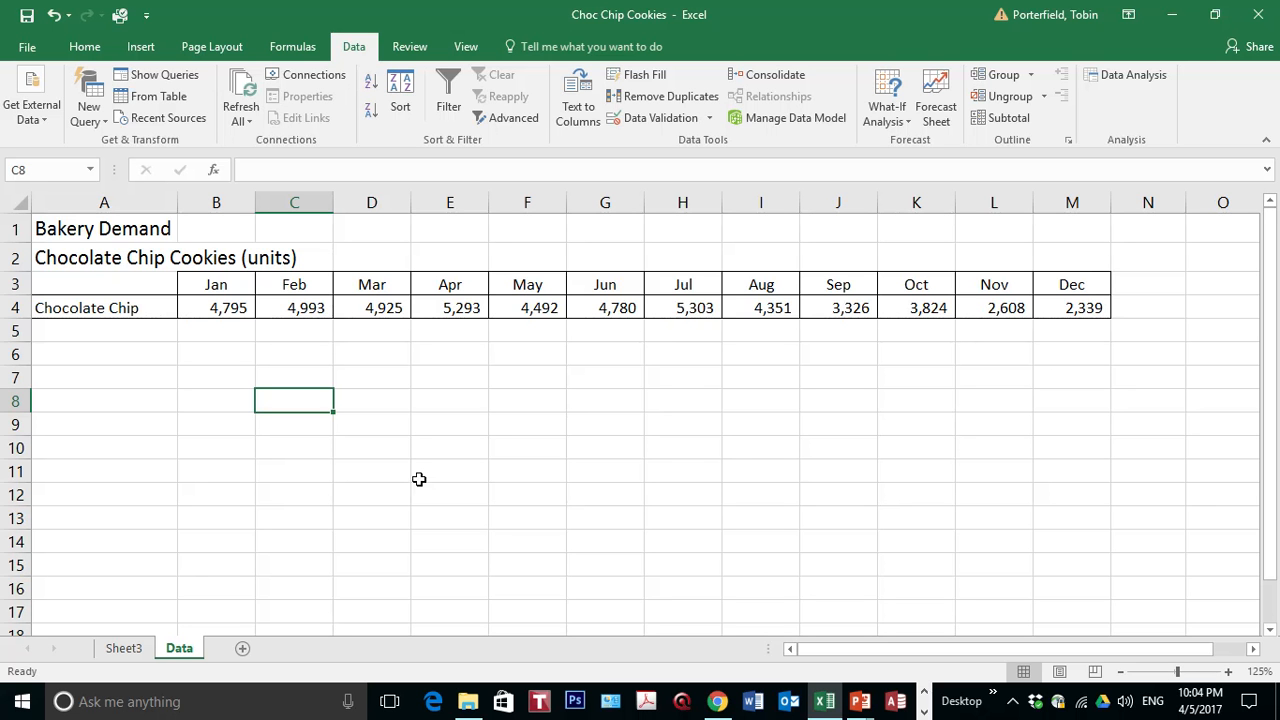